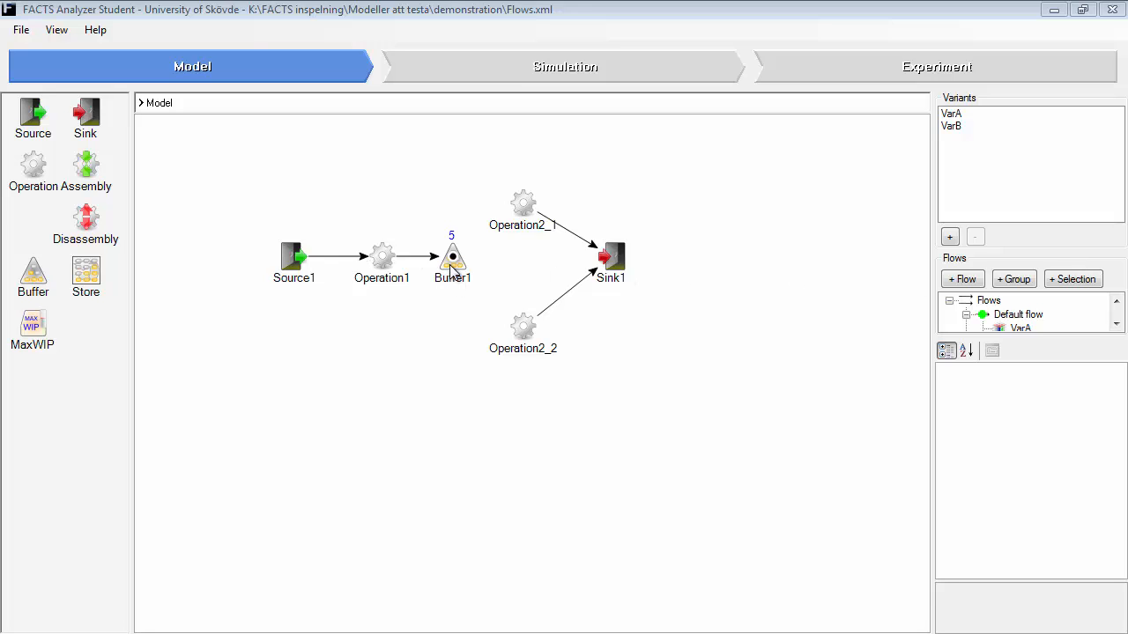
Select Buffer1 to view its capacity 5 and uniform(40;80) process time.
click(452, 260)
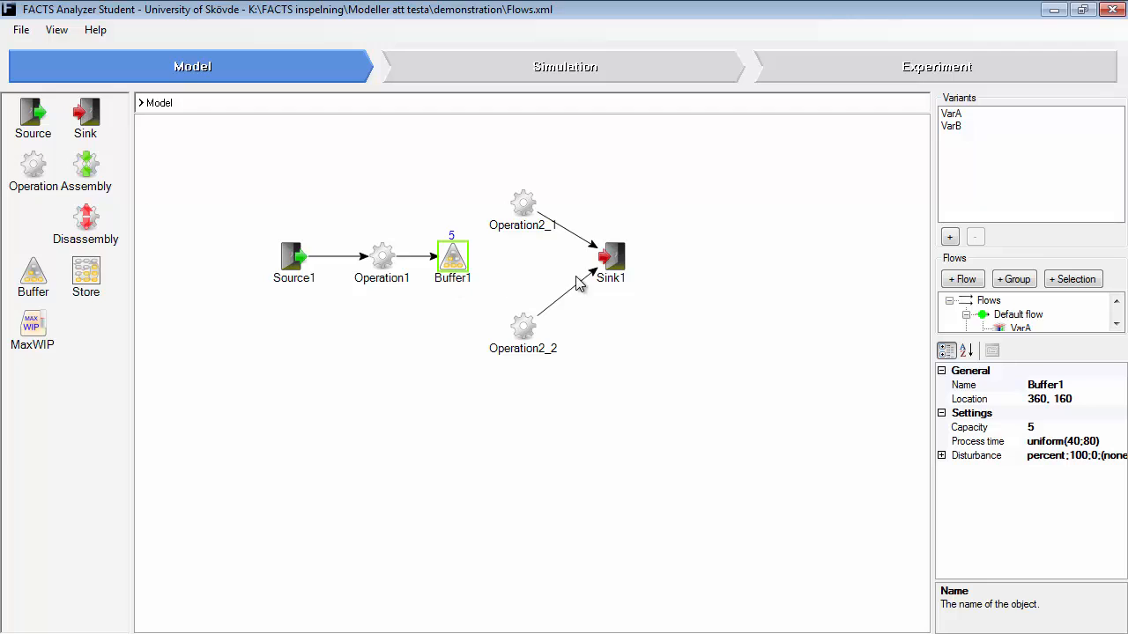
mouse_move(528, 285)
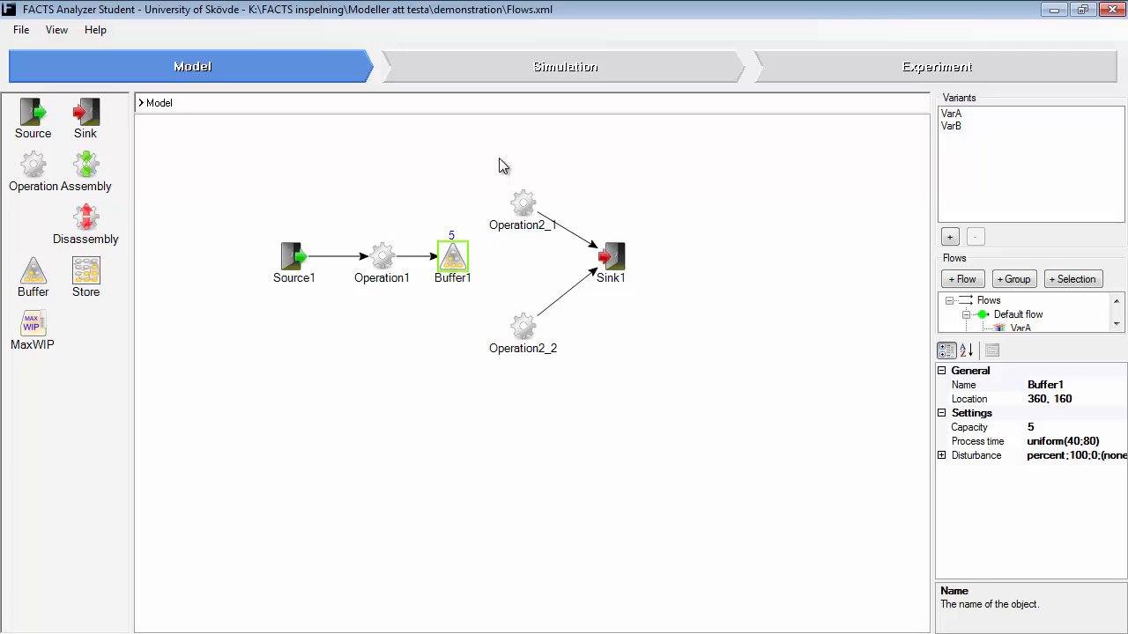
mouse_move(492, 80)
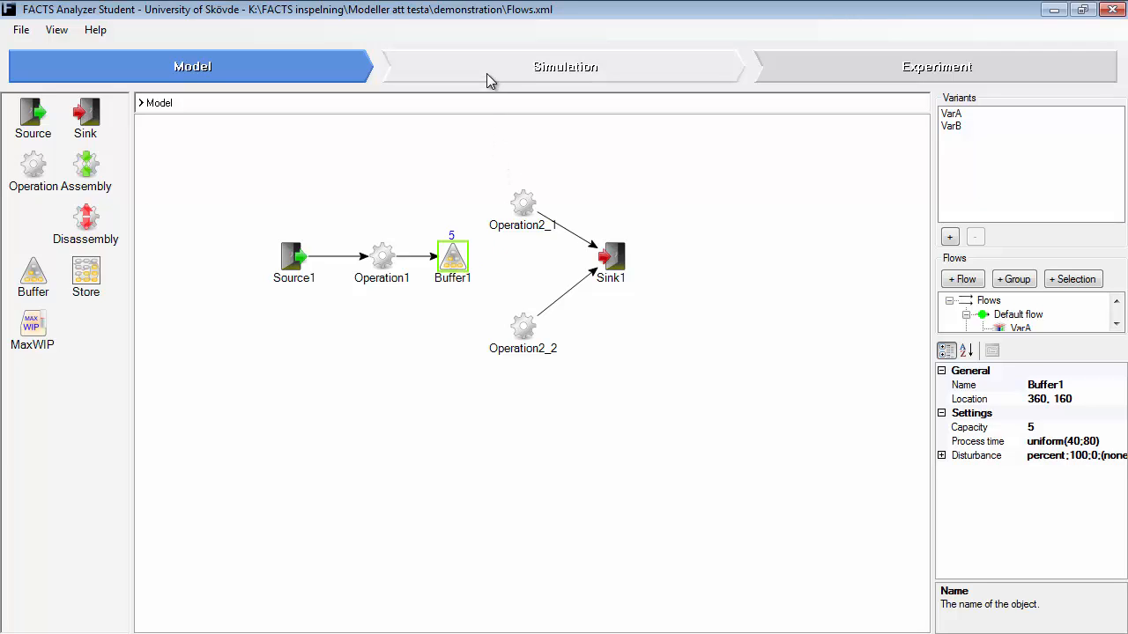
Play the Flows simulation, adjust its speed and label parts with variant names.
click(564, 66)
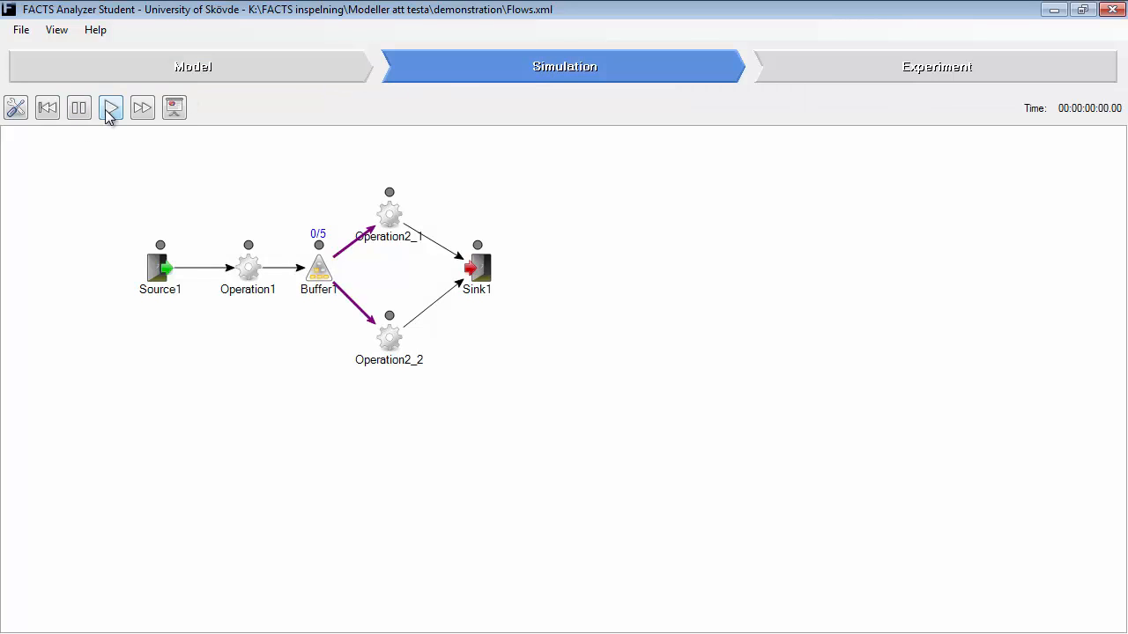
click(110, 107)
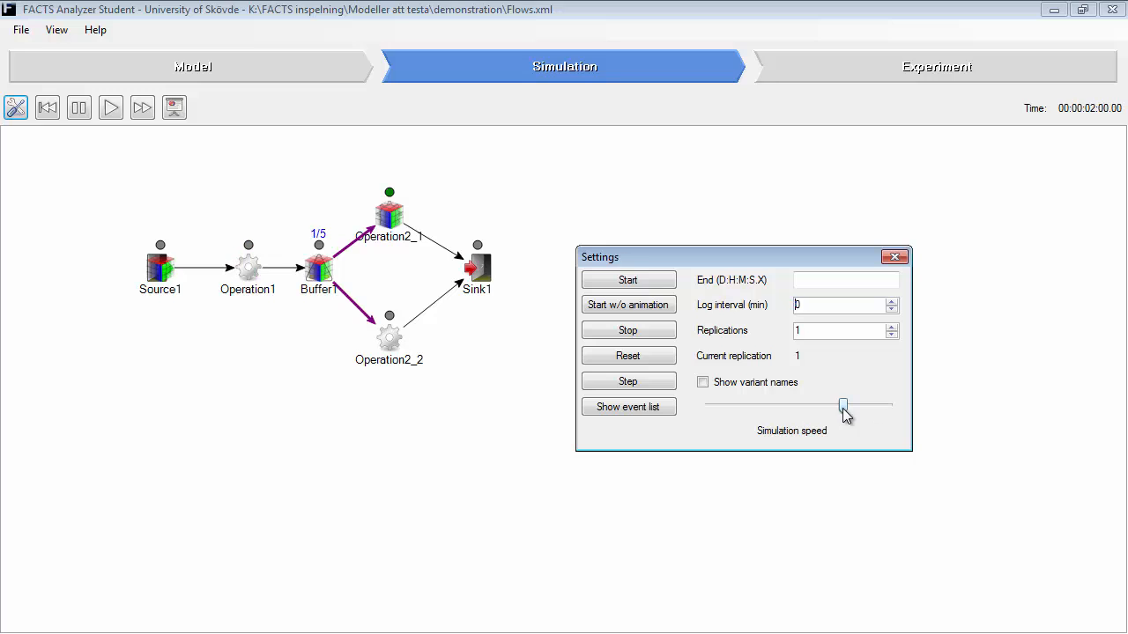
drag(843, 405, 866, 405)
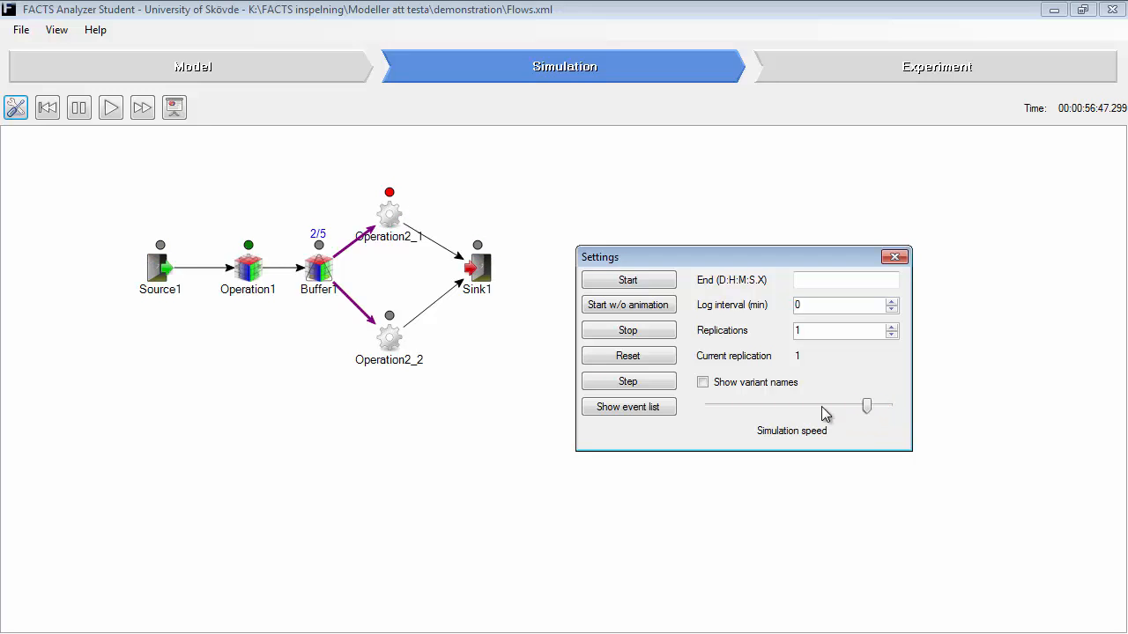
click(703, 382)
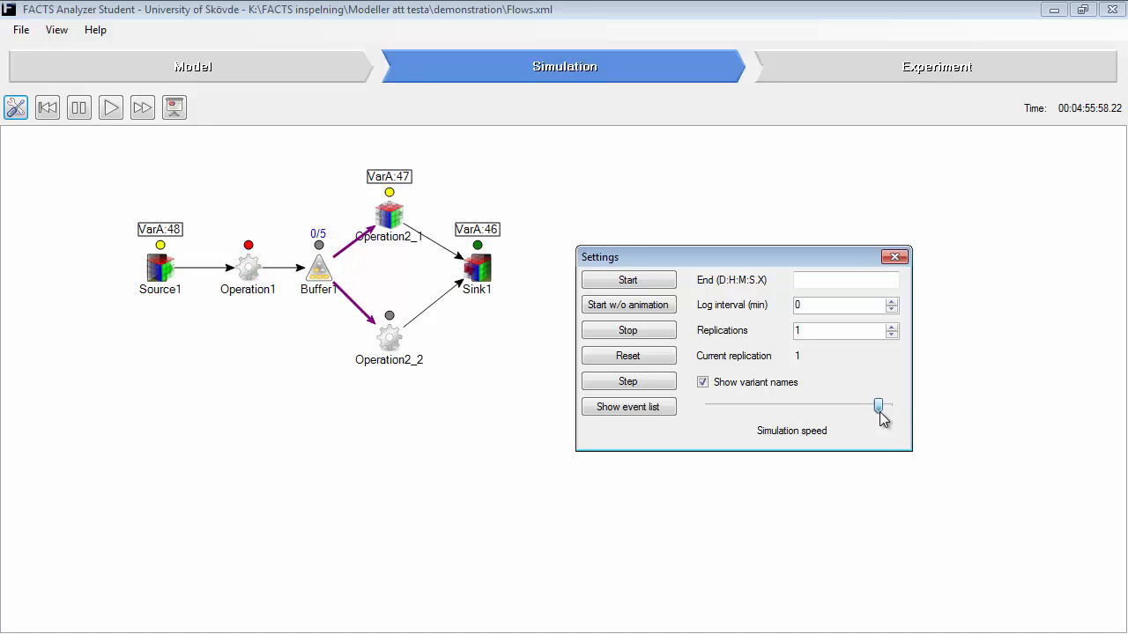
drag(878, 407, 834, 407)
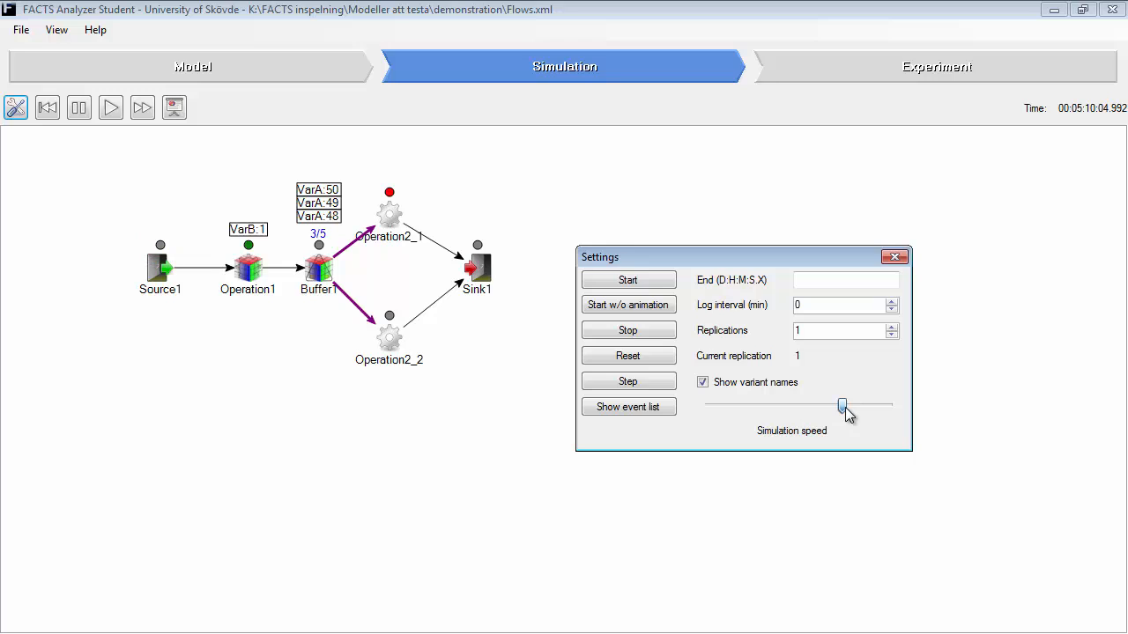
click(77, 108)
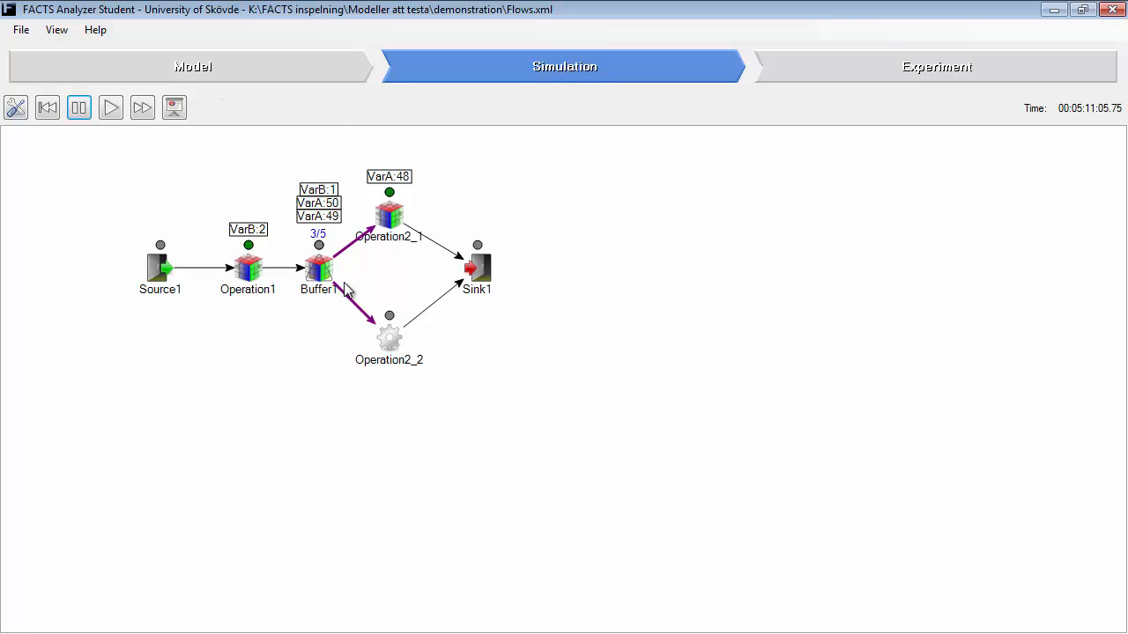
mouse_move(399, 312)
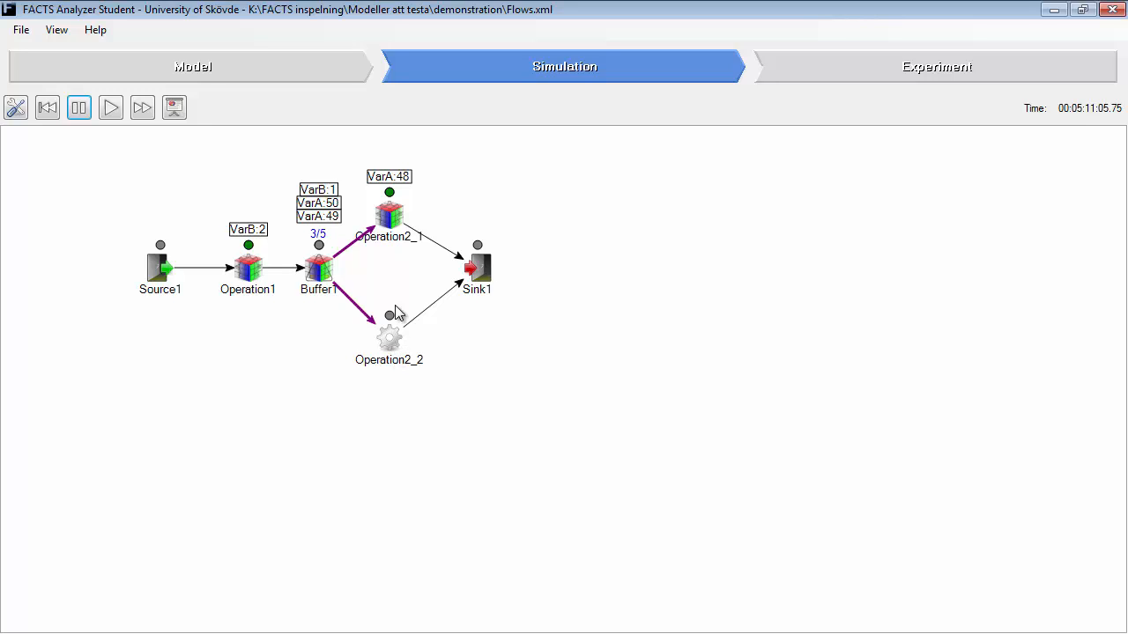
mouse_move(417, 328)
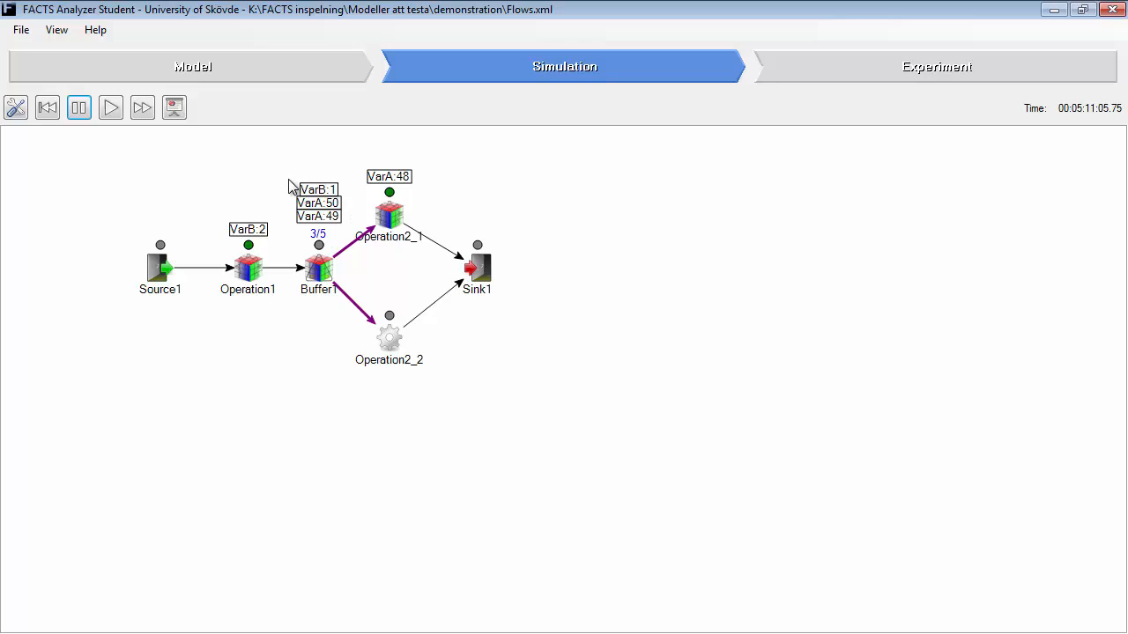
mouse_move(426, 253)
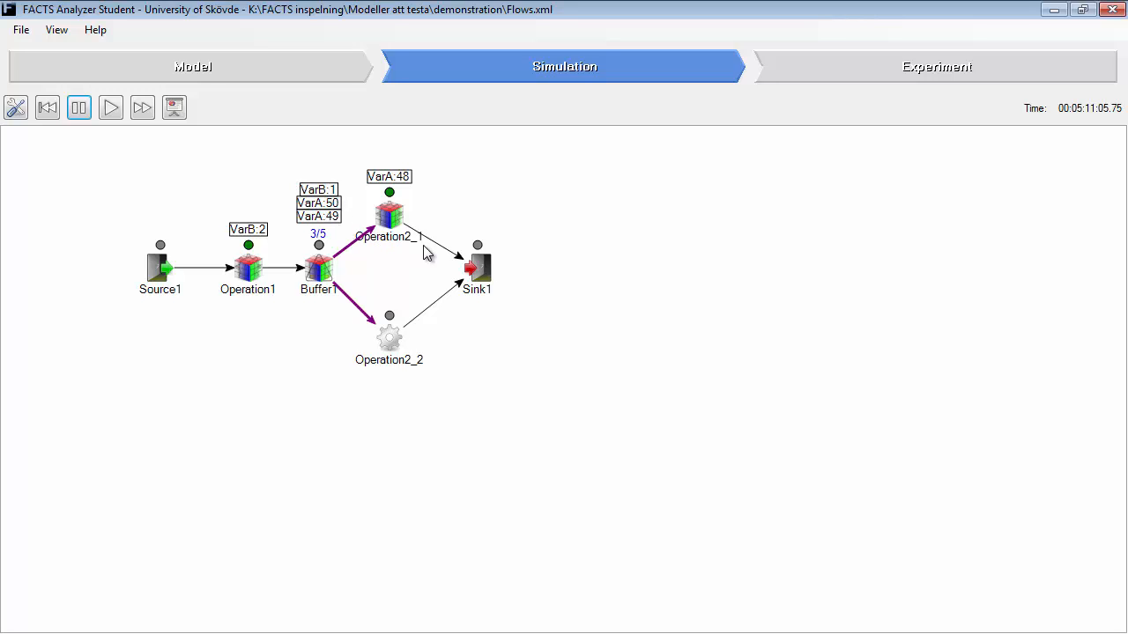
mouse_move(324, 203)
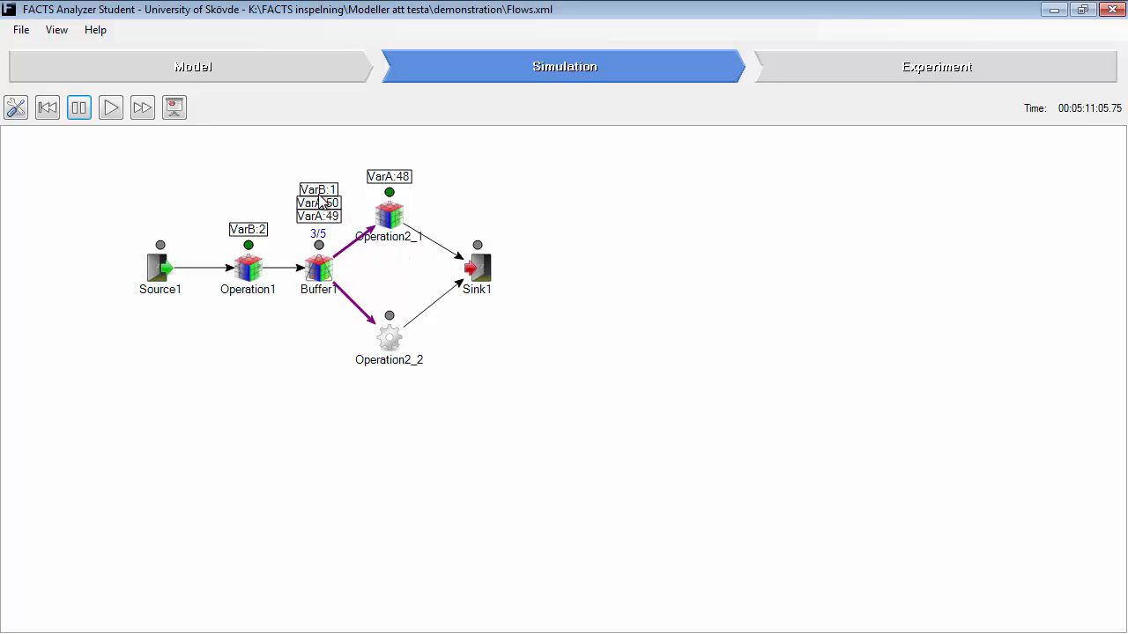
mouse_move(396, 348)
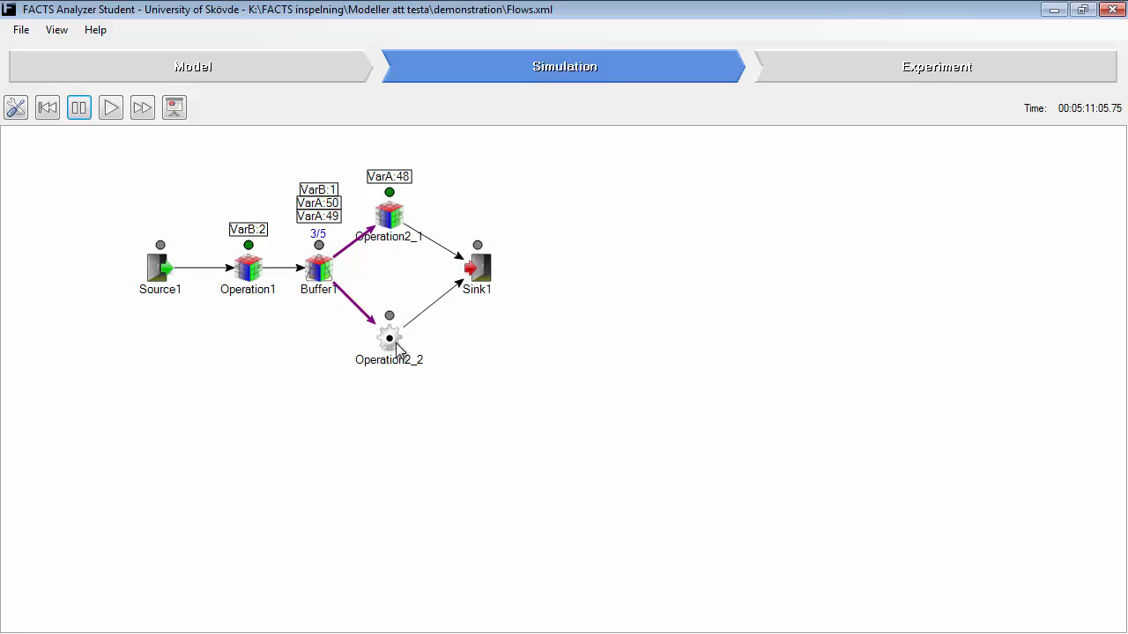
mouse_move(352, 276)
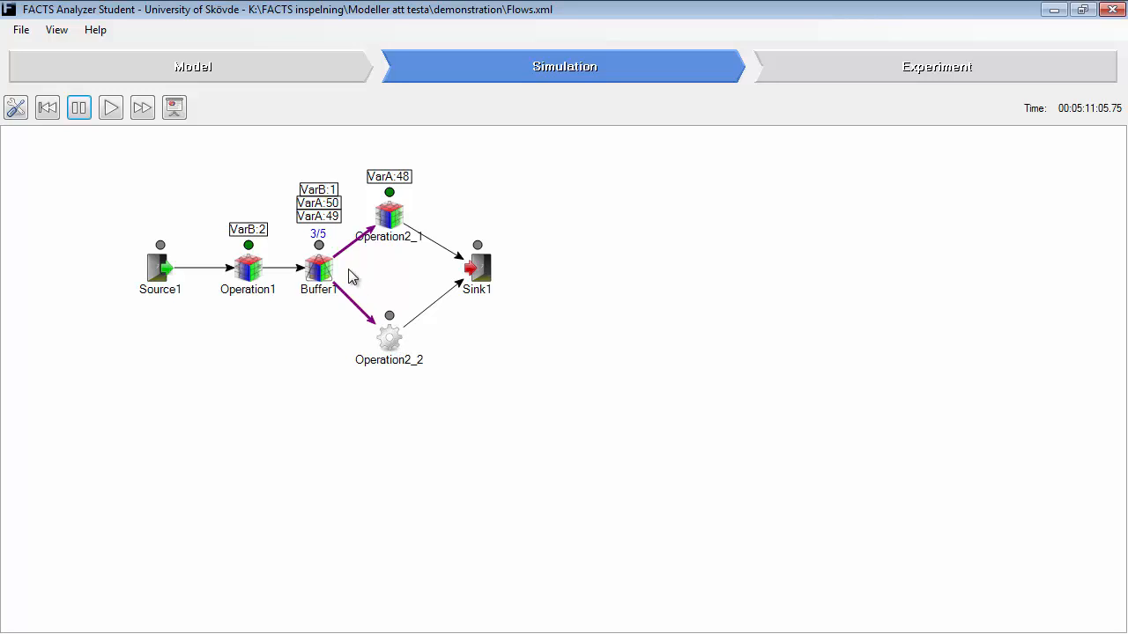
mouse_move(333, 291)
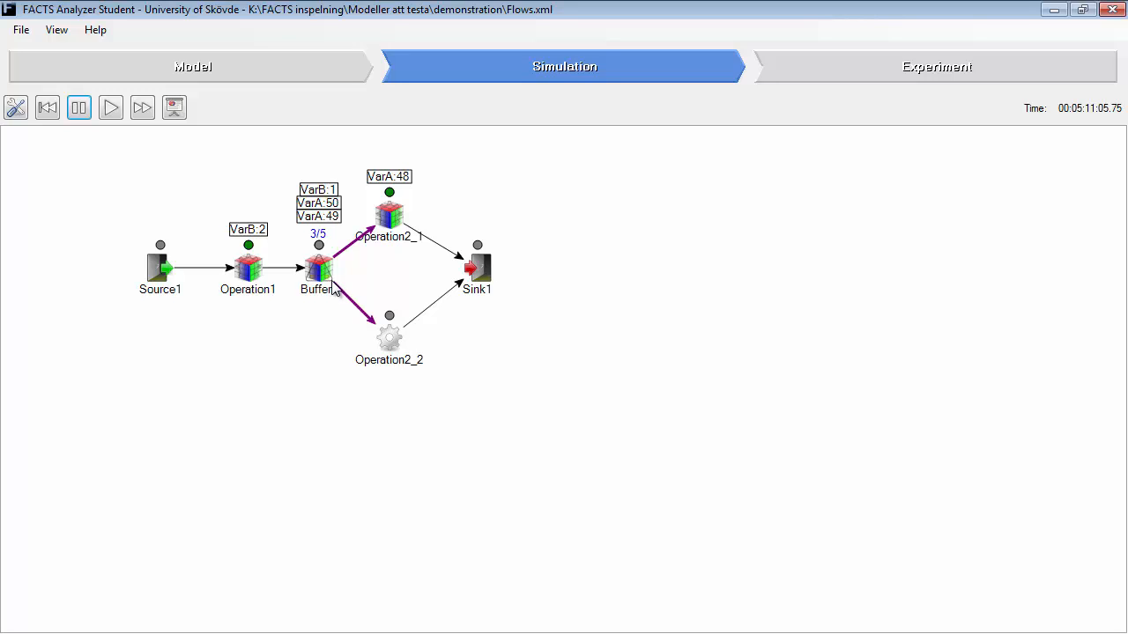
mouse_move(352, 285)
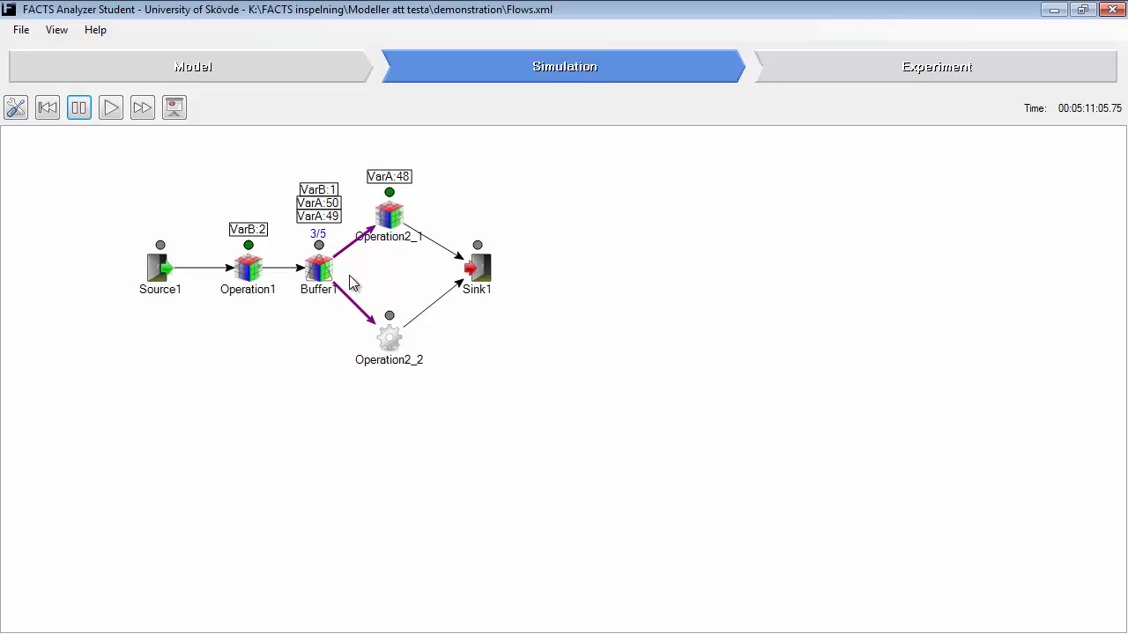
mouse_move(335, 293)
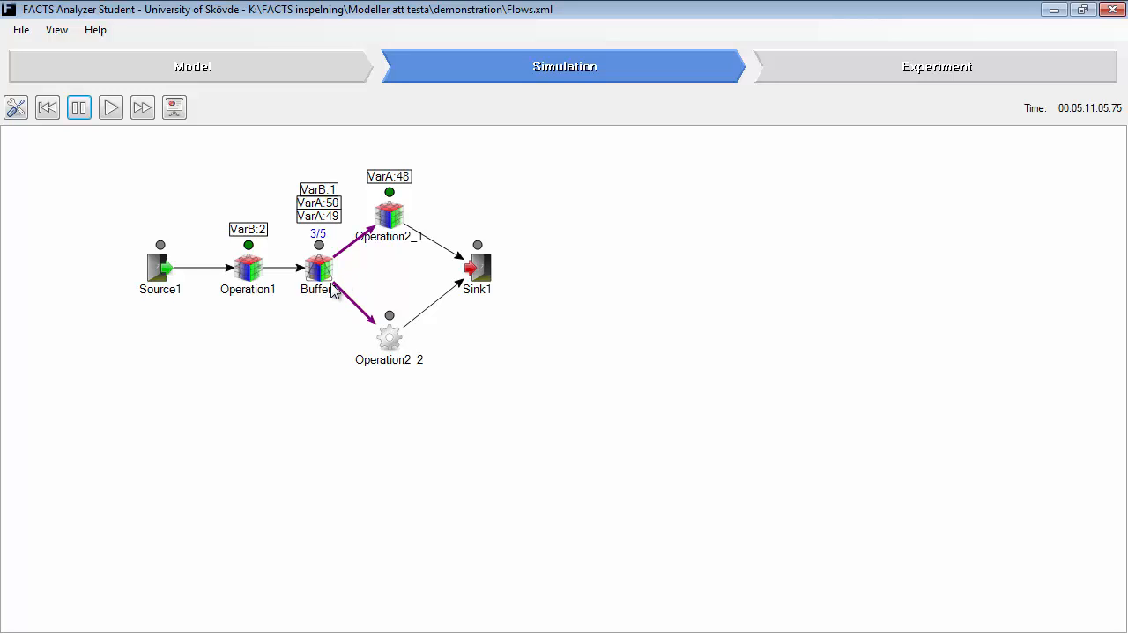
click(110, 108)
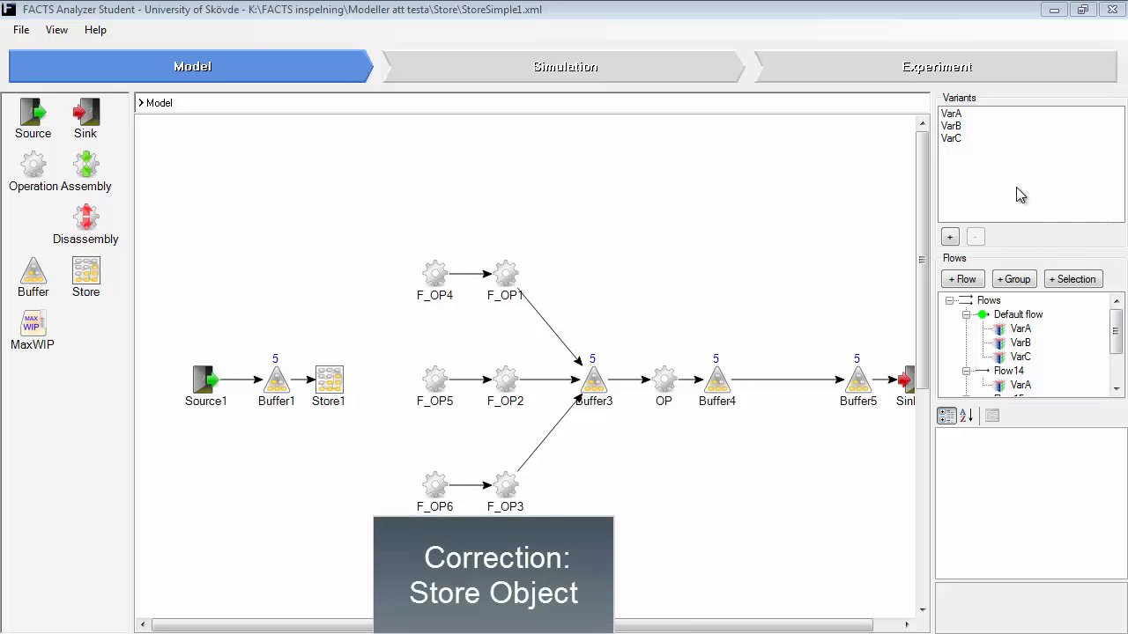
click(327, 378)
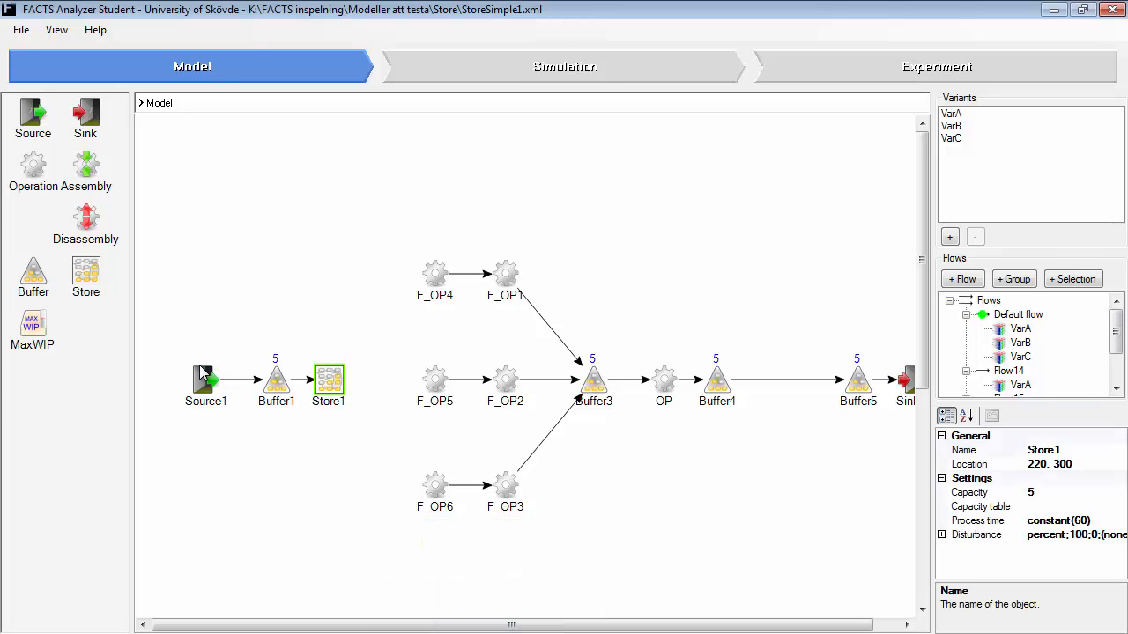
click(952, 113)
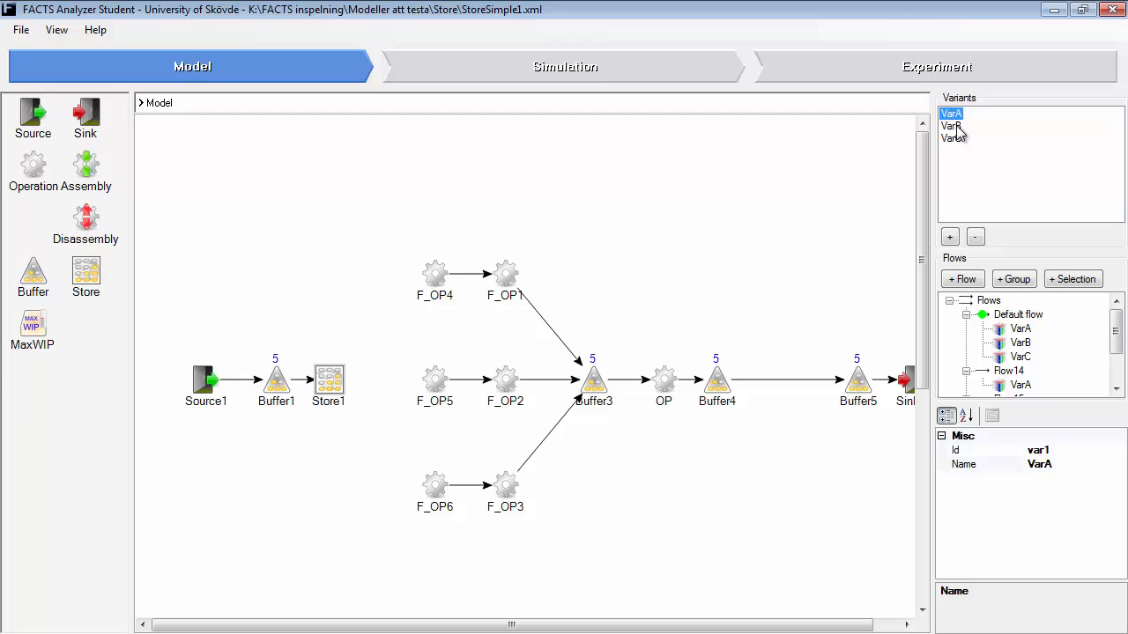
click(951, 138)
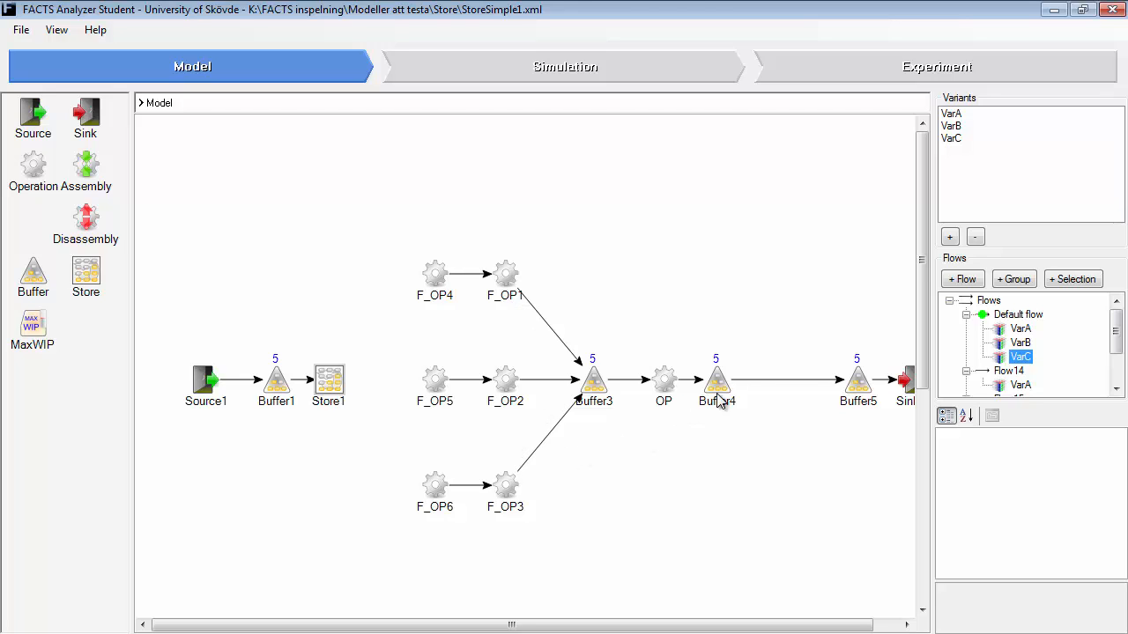
scroll(down, 3)
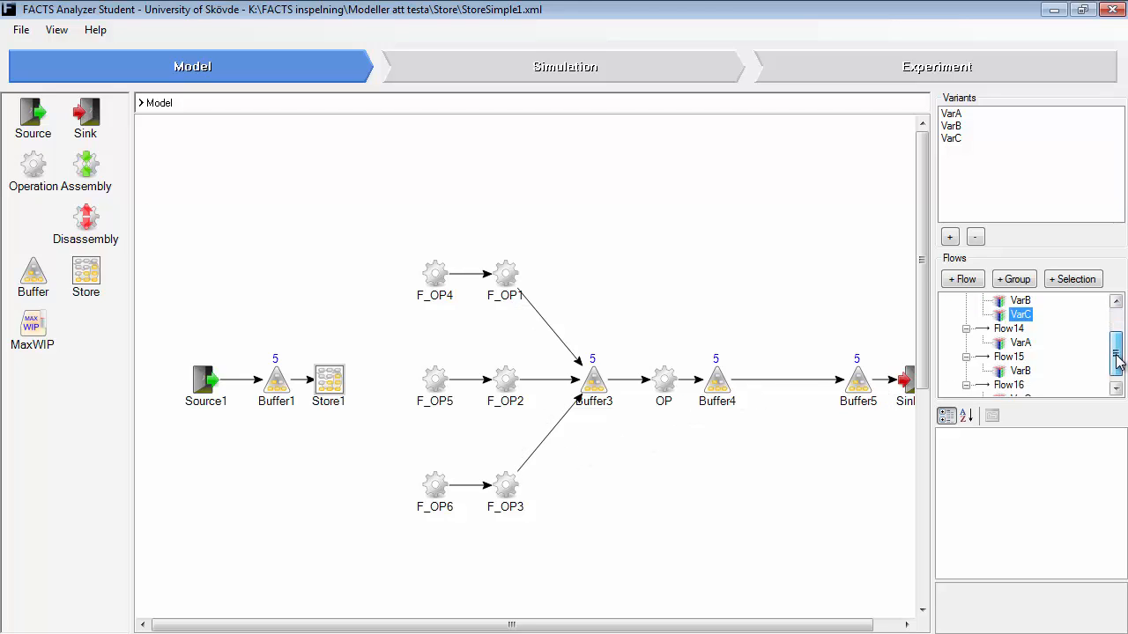
click(1008, 315)
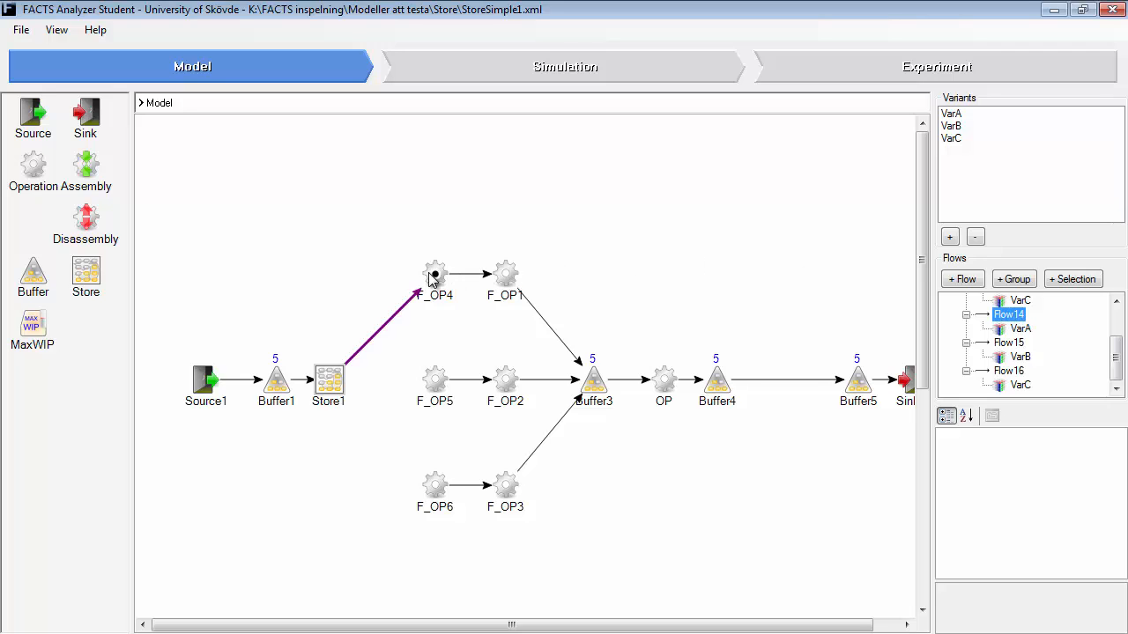
click(1009, 342)
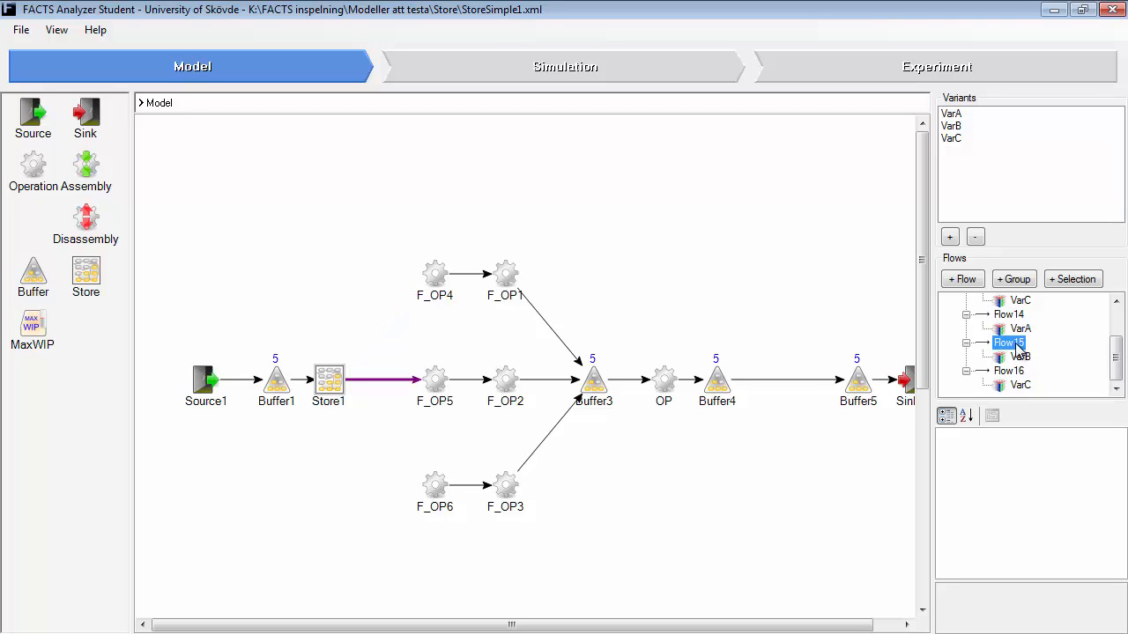
click(1008, 370)
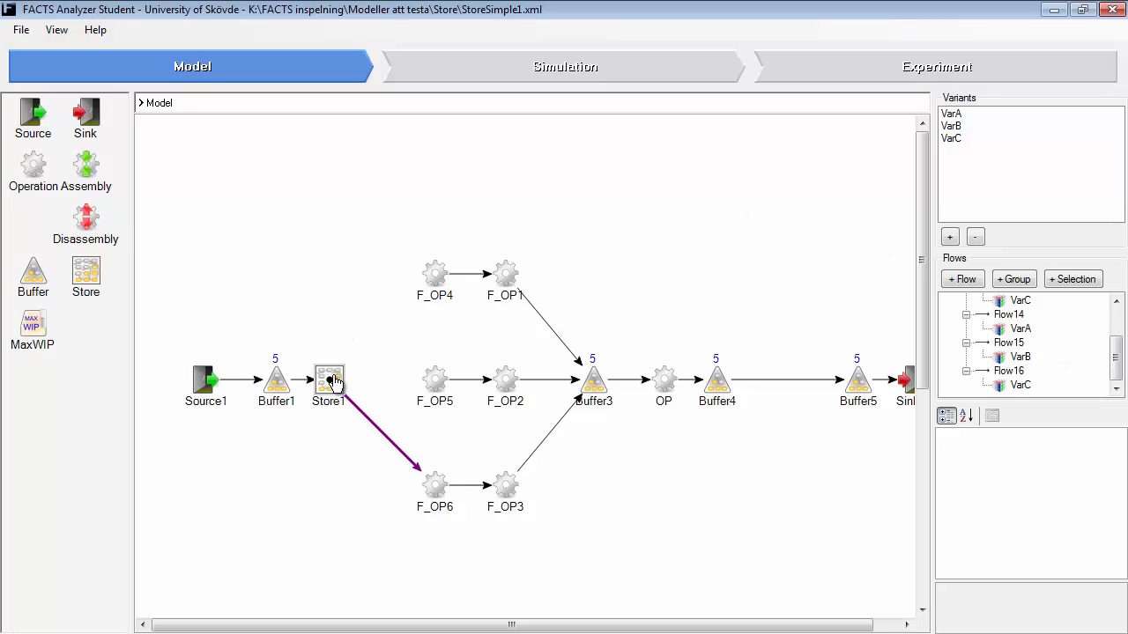
click(329, 378)
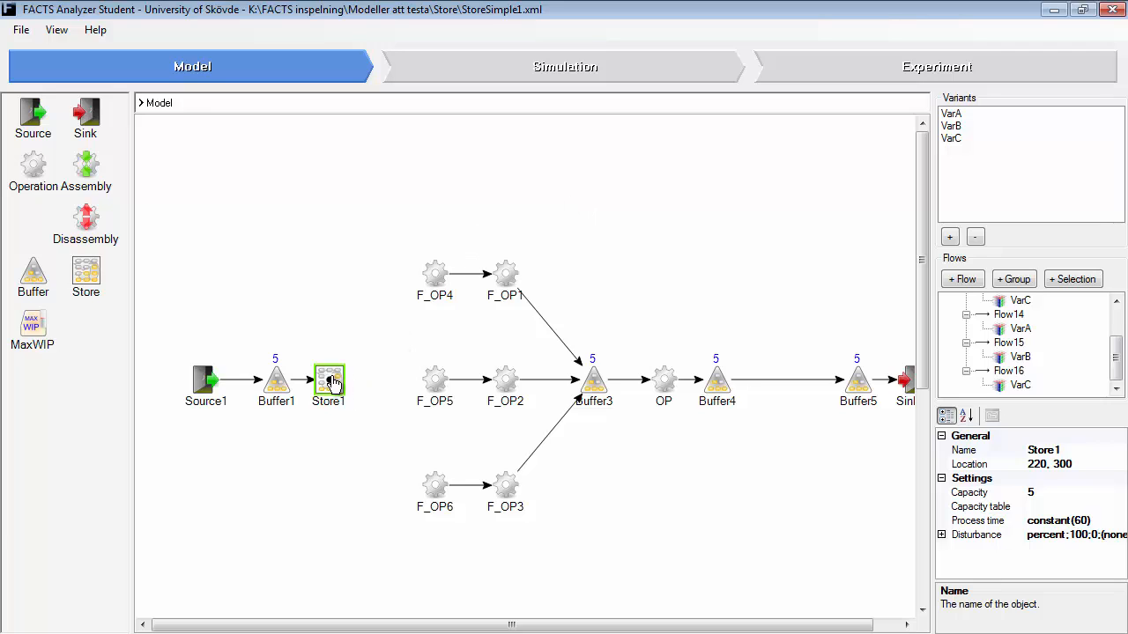
mouse_move(361, 392)
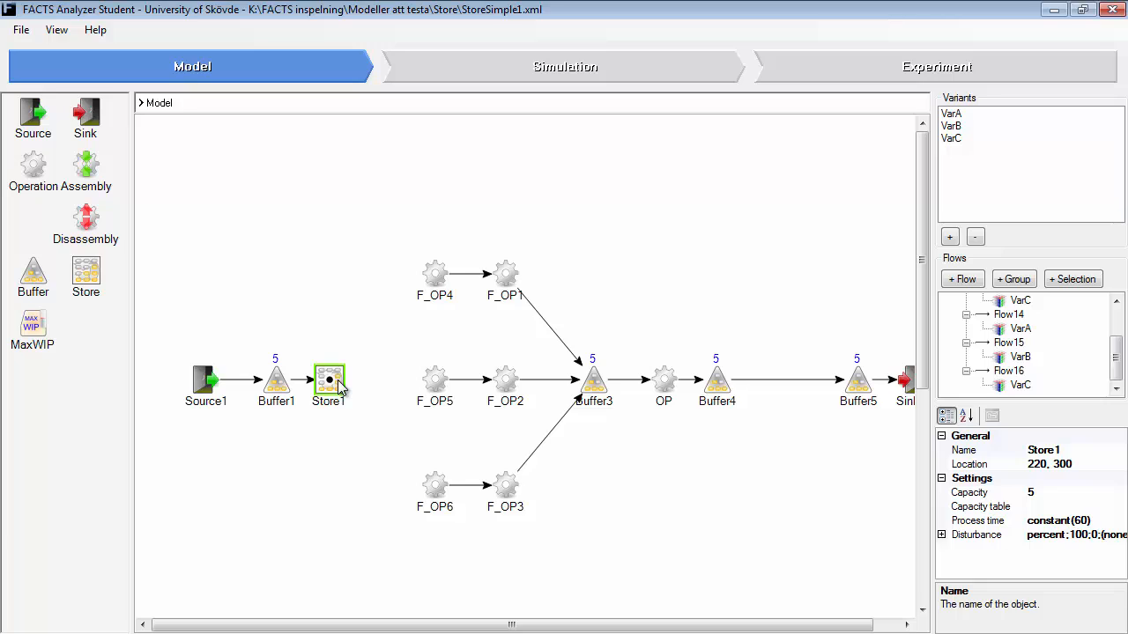
mouse_move(354, 382)
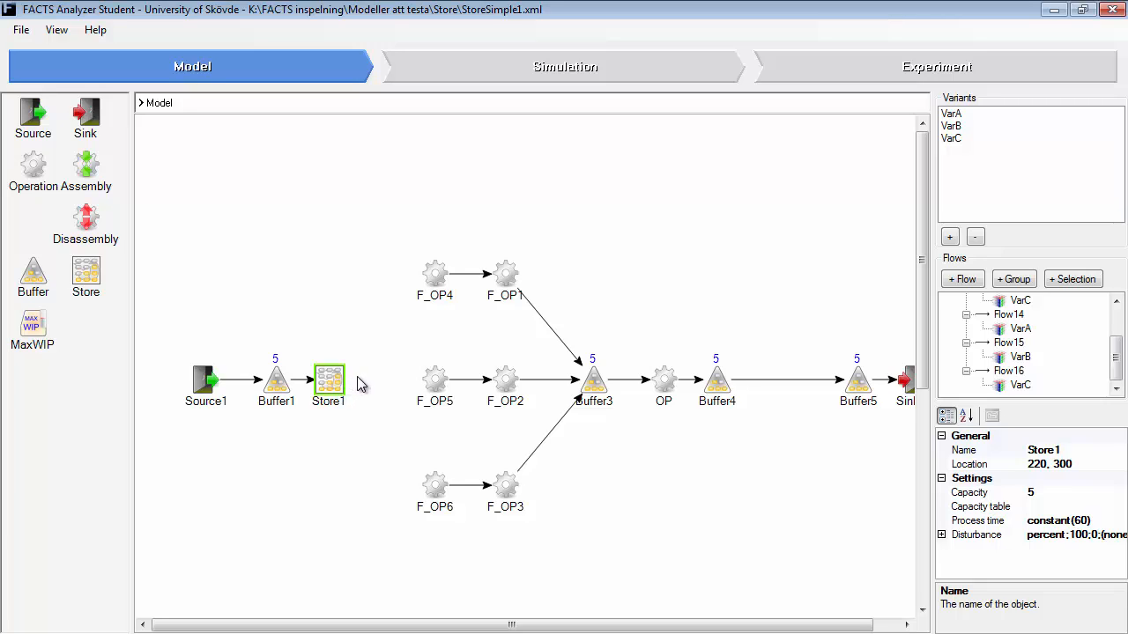
mouse_move(435, 379)
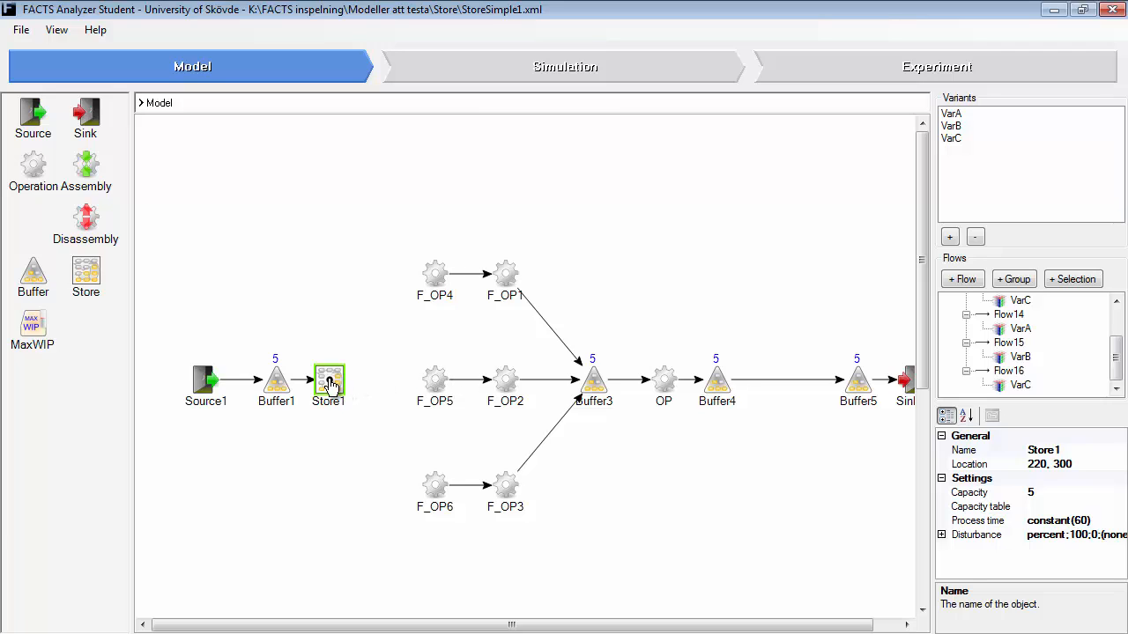
mouse_move(436, 383)
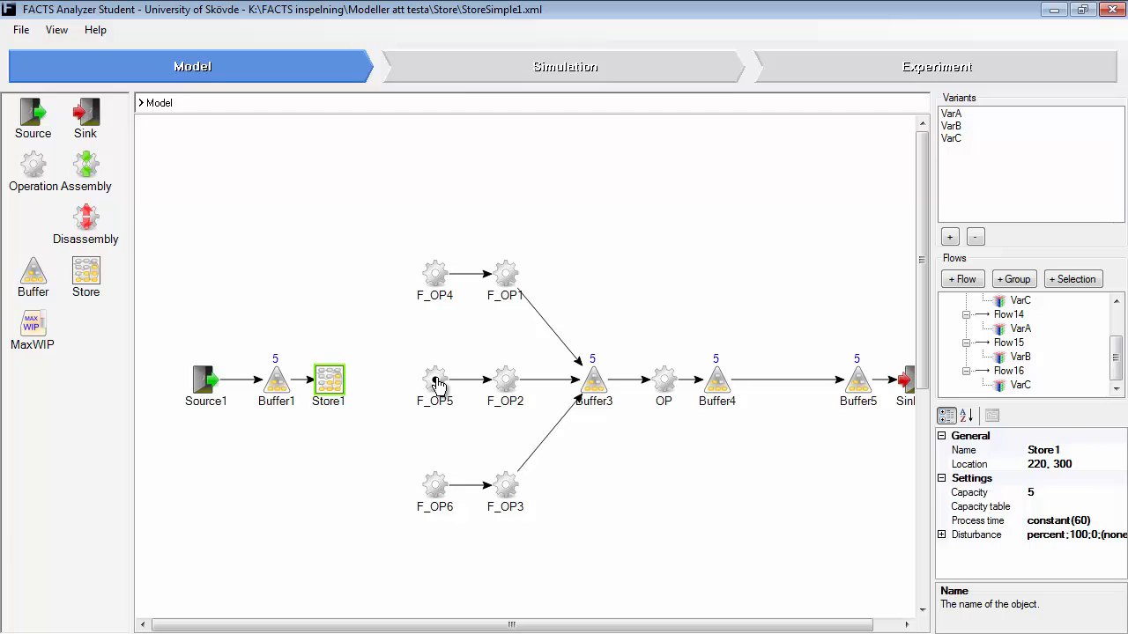
Play the StoreSimple1 simulation with variant names shown on queued items.
click(564, 66)
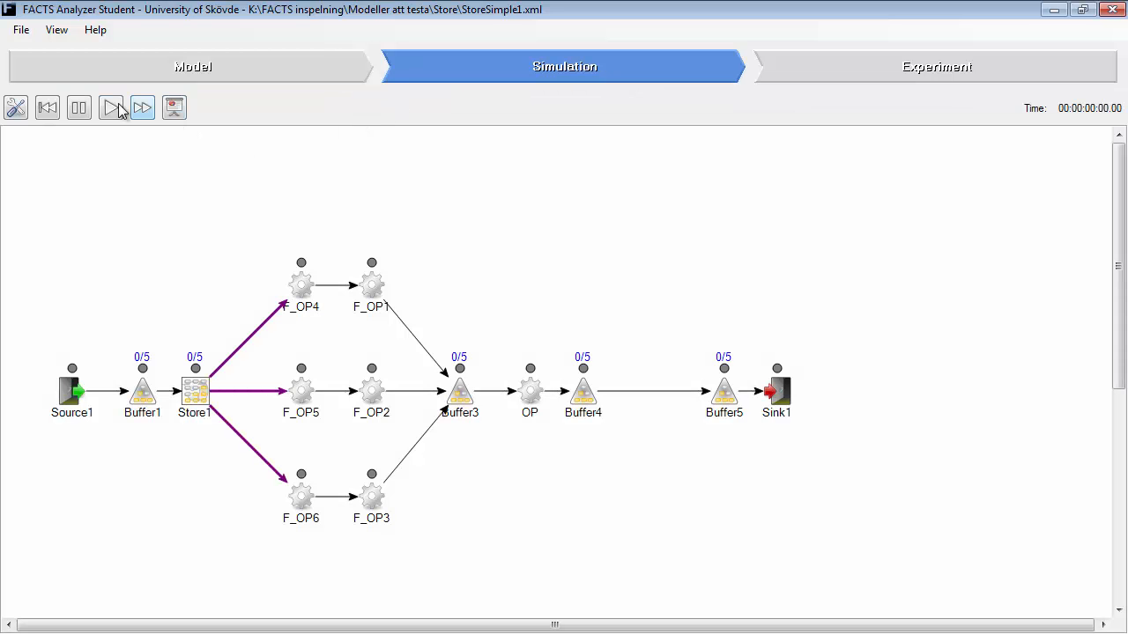
click(110, 107)
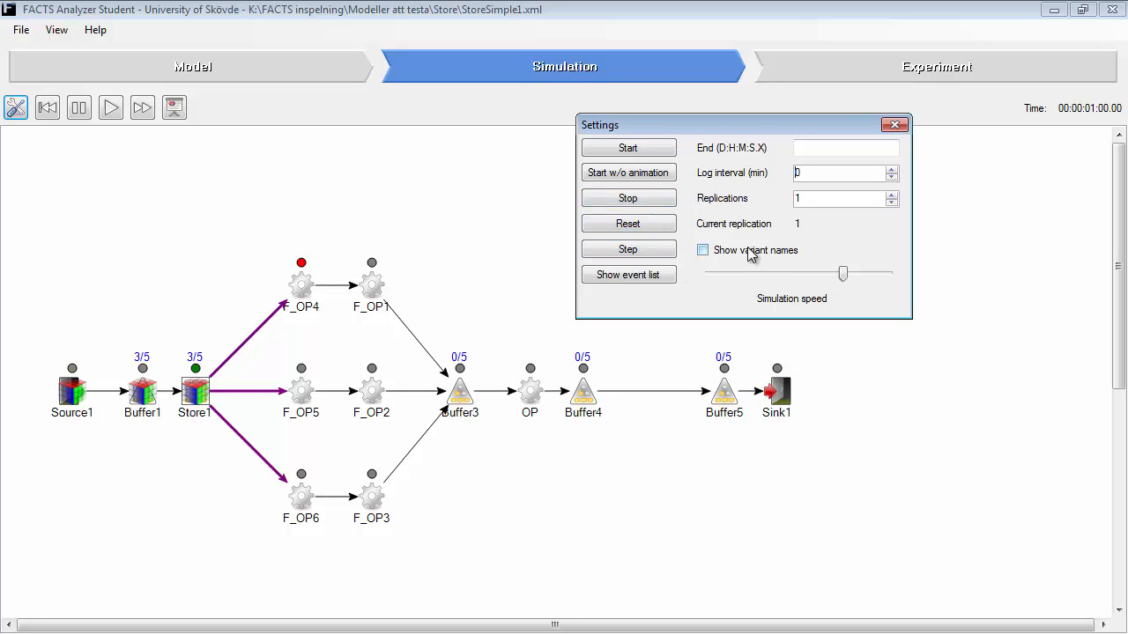
click(702, 249)
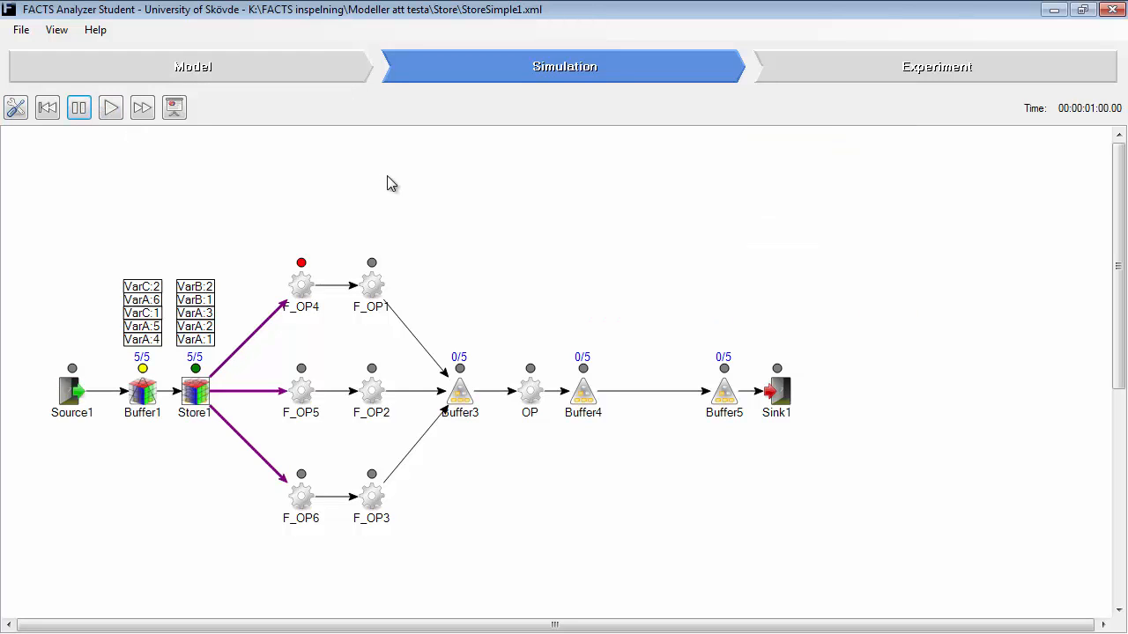
mouse_move(659, 608)
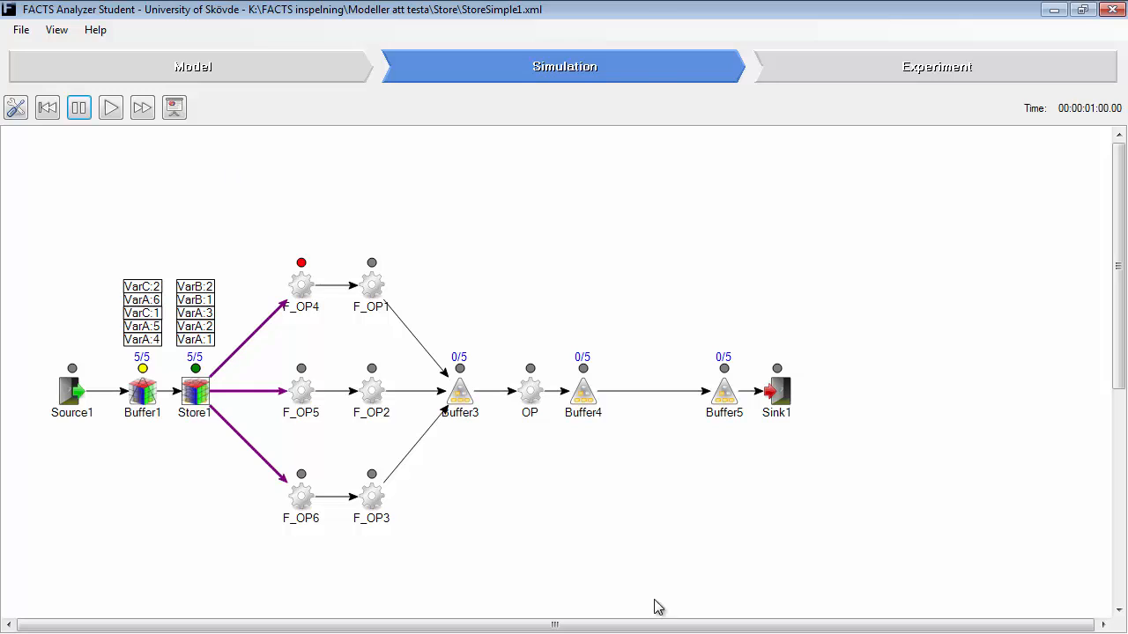
mouse_move(1045, 196)
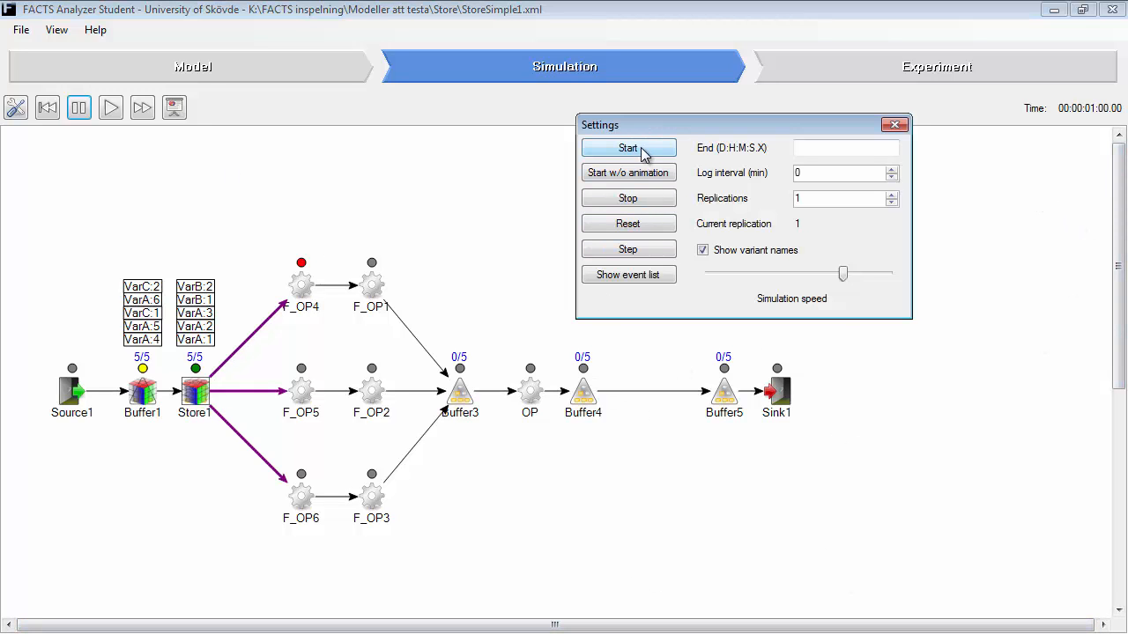
Resume the animation to watch variants leave Store1, then reset to time zero.
click(627, 147)
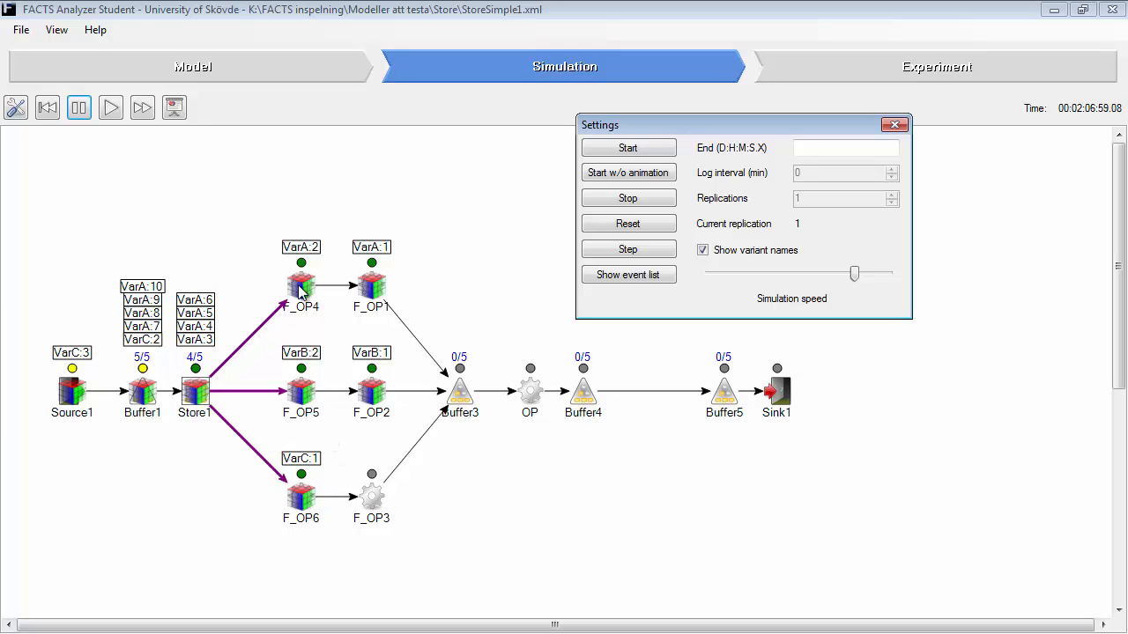
click(627, 248)
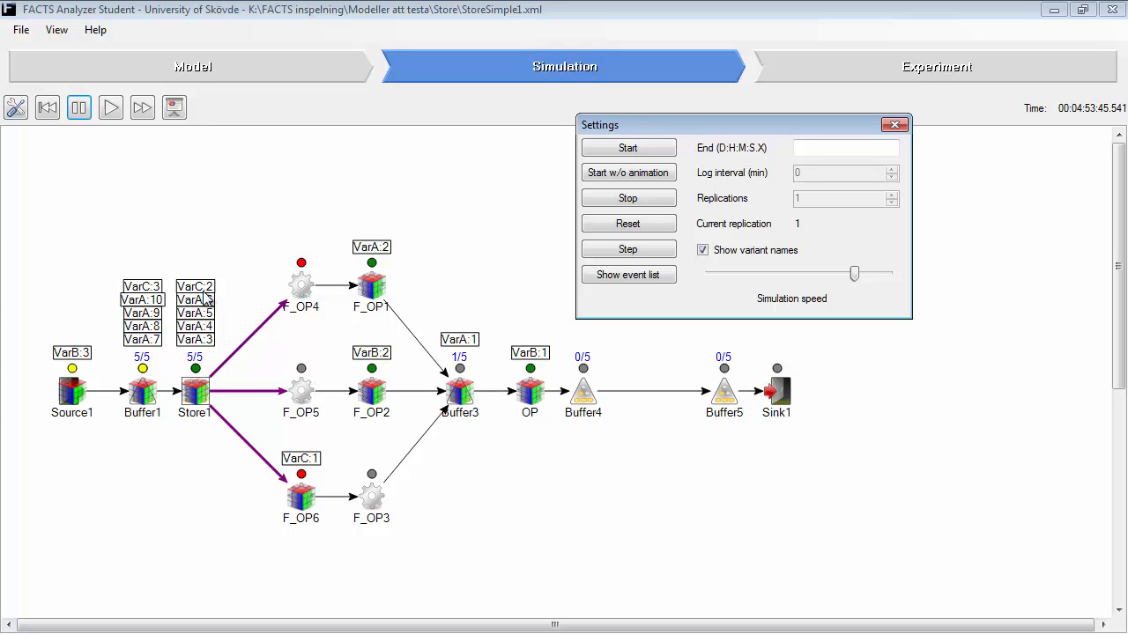
click(627, 223)
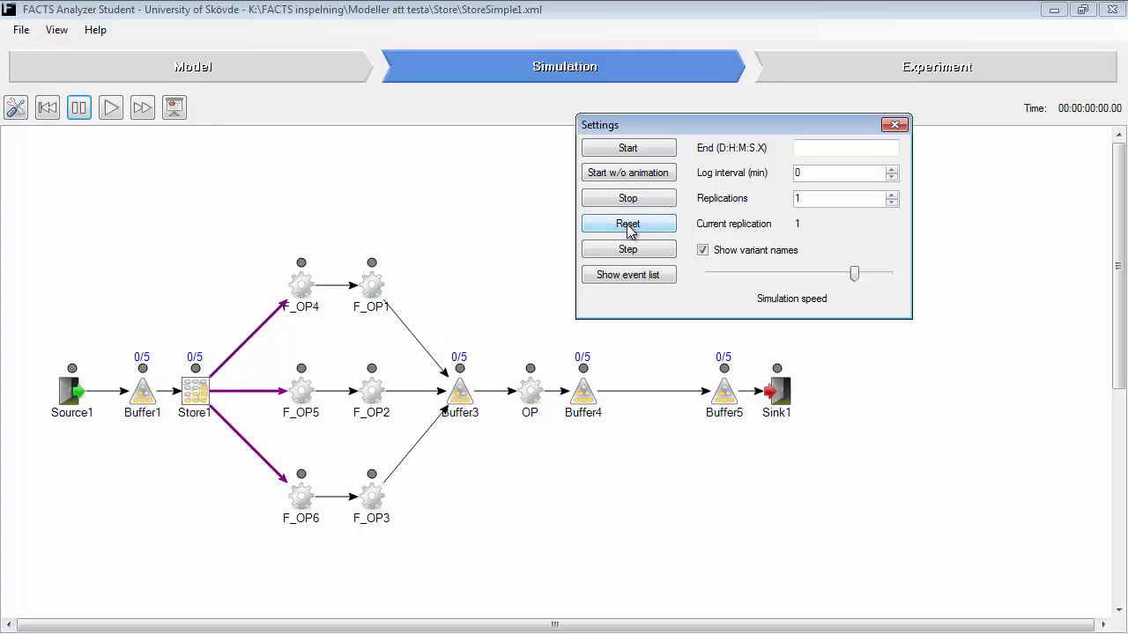
mouse_move(894, 125)
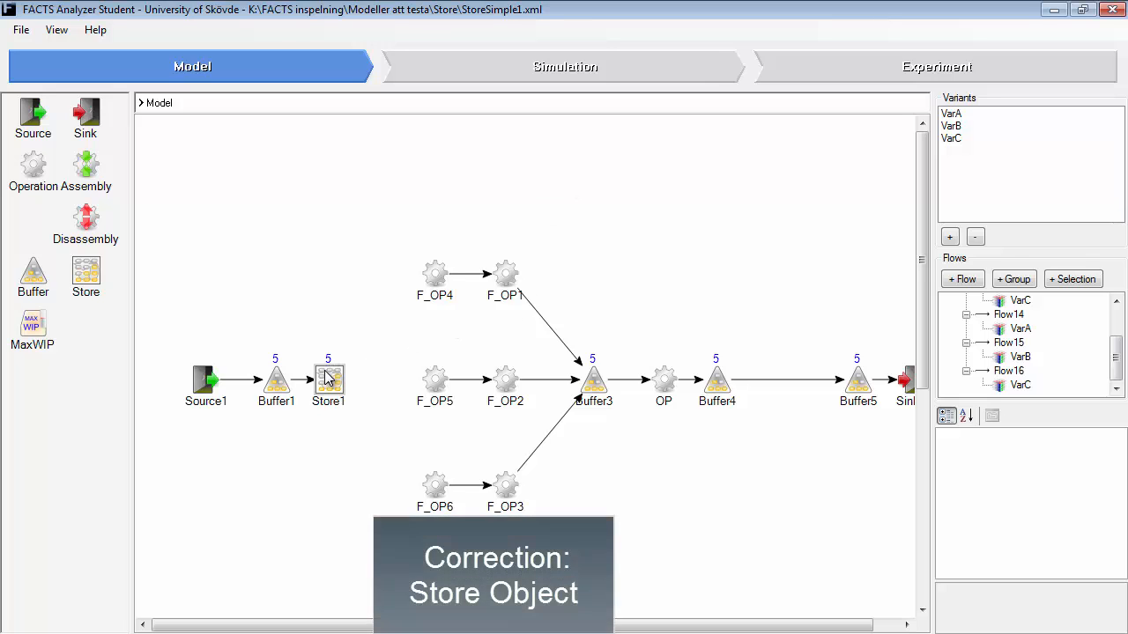
Select Store1 to view its capacity 5 and constant(60) process time.
click(327, 379)
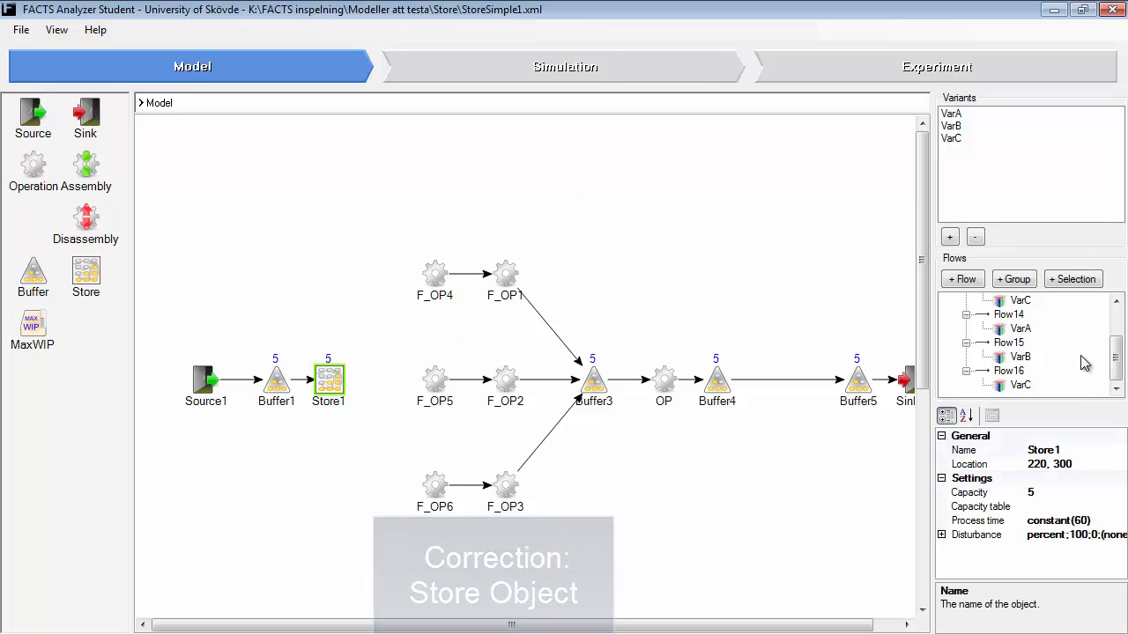
click(969, 491)
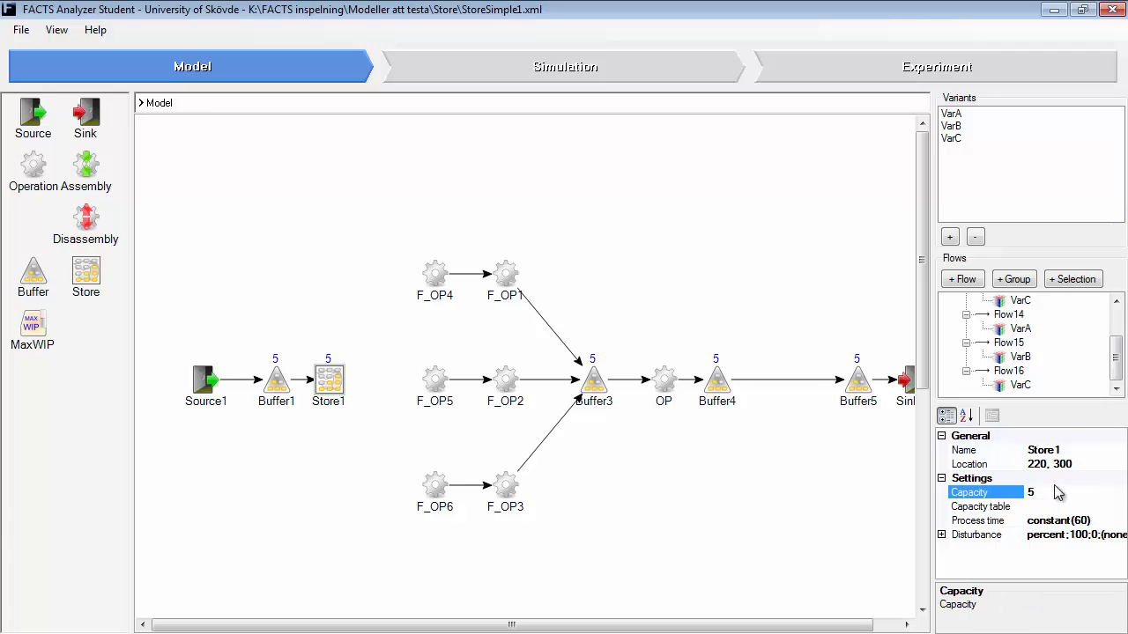
click(1030, 492)
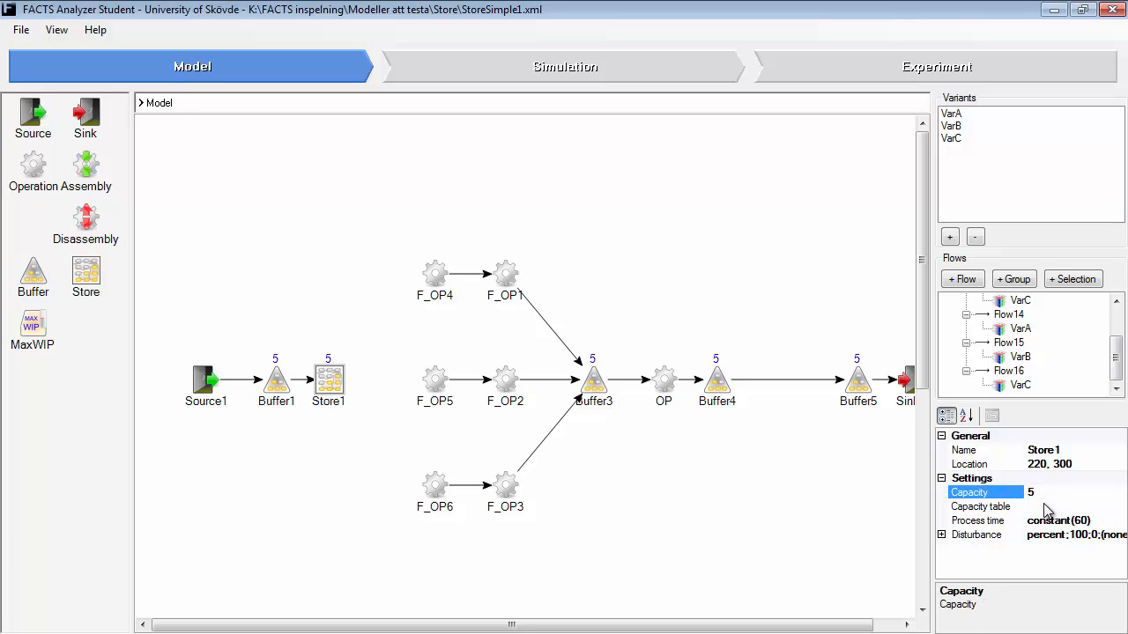
click(980, 506)
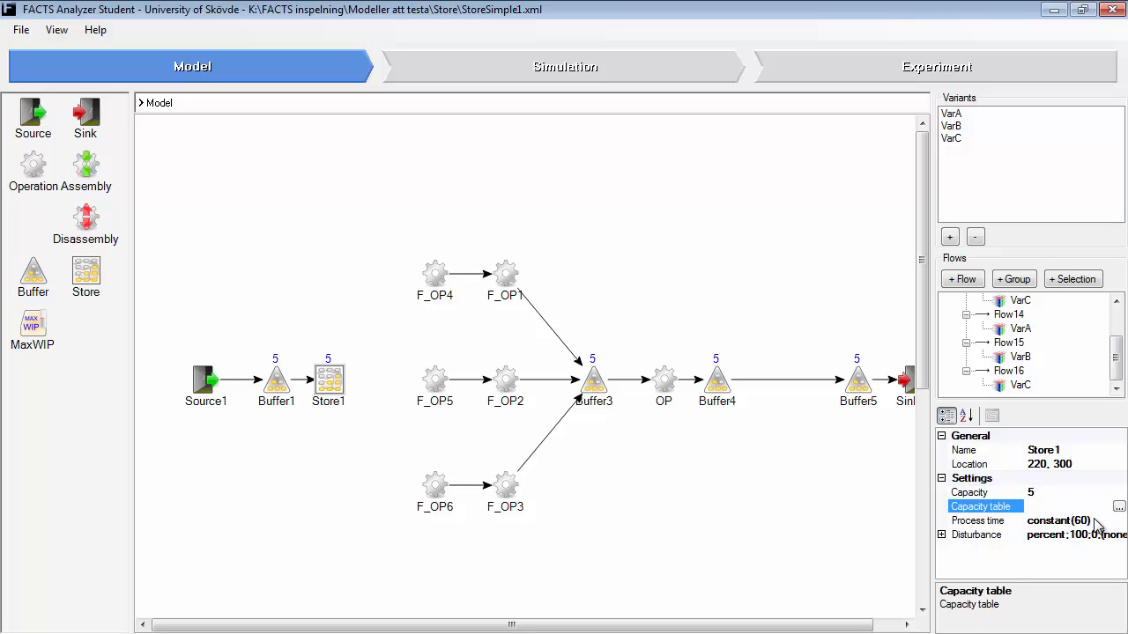
click(978, 519)
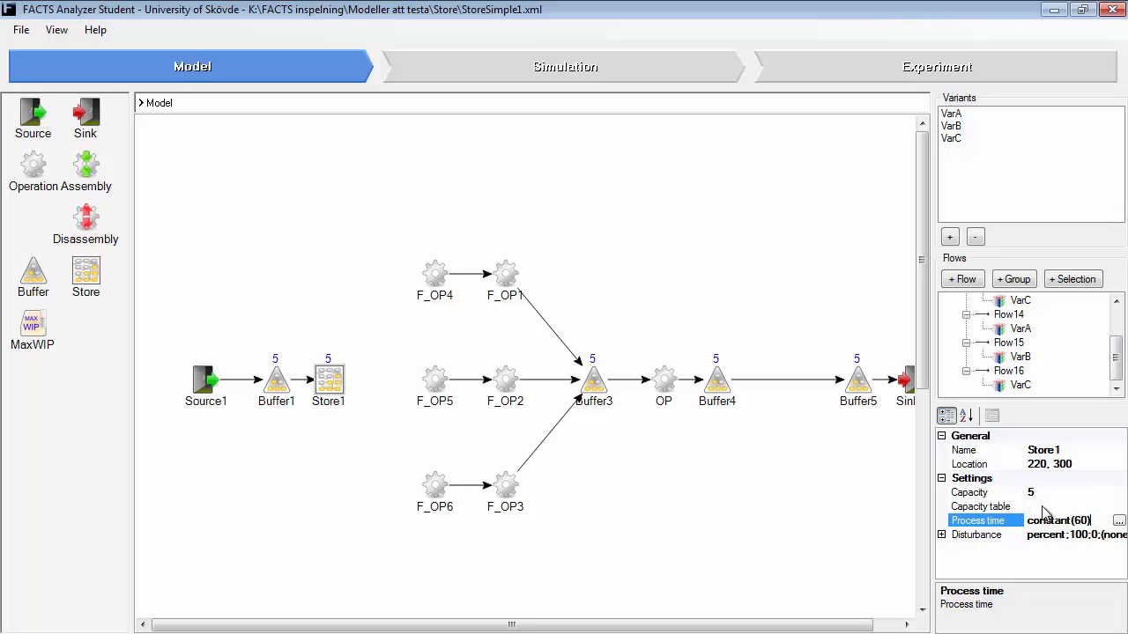
click(980, 506)
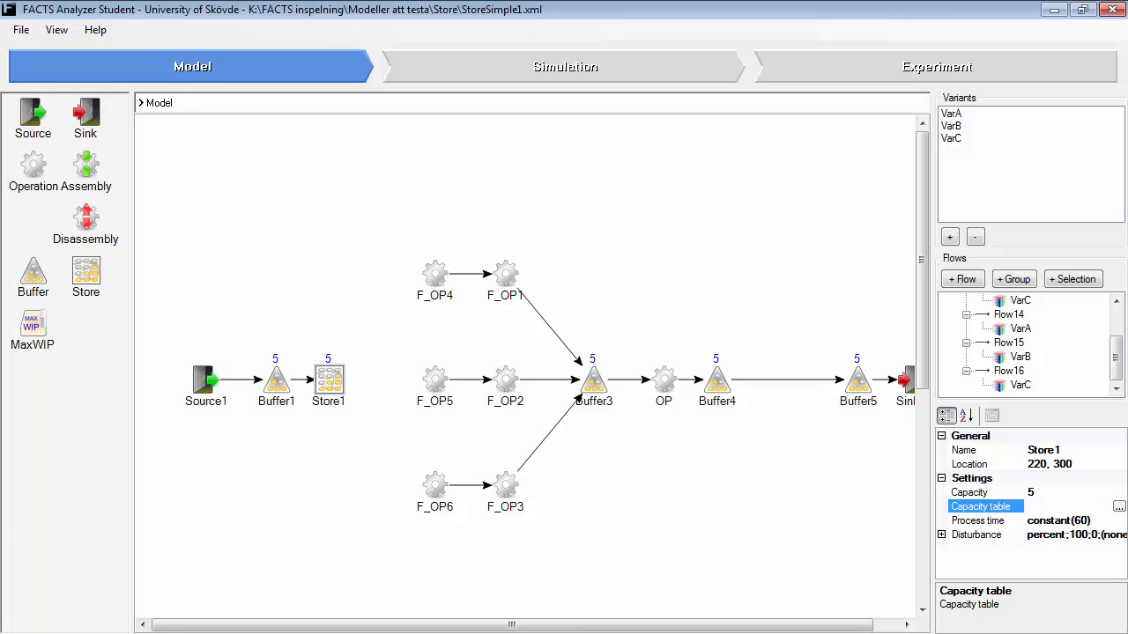
click(1119, 506)
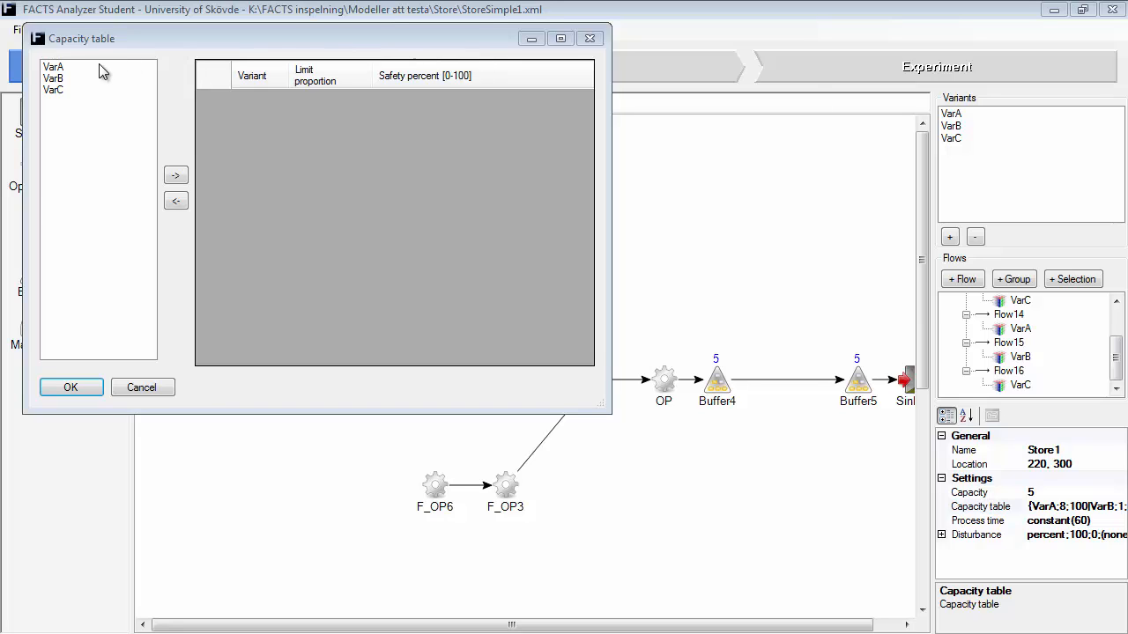
Add VarA, VarB and VarC to Store1's capacity table with VarA limit proportion 3.
click(52, 78)
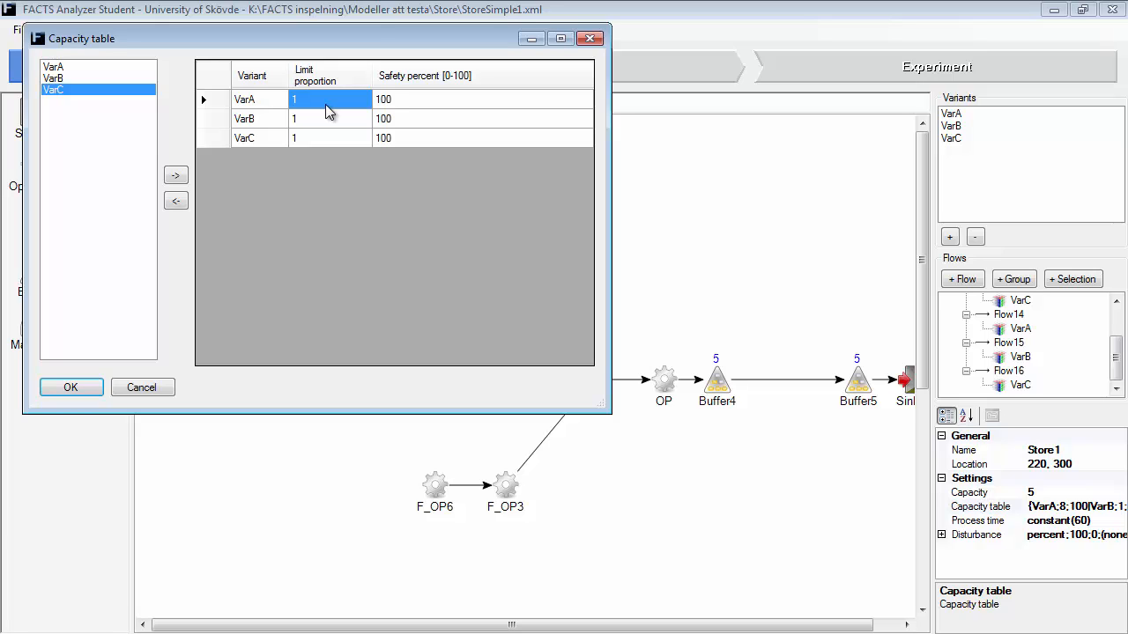
text(3)
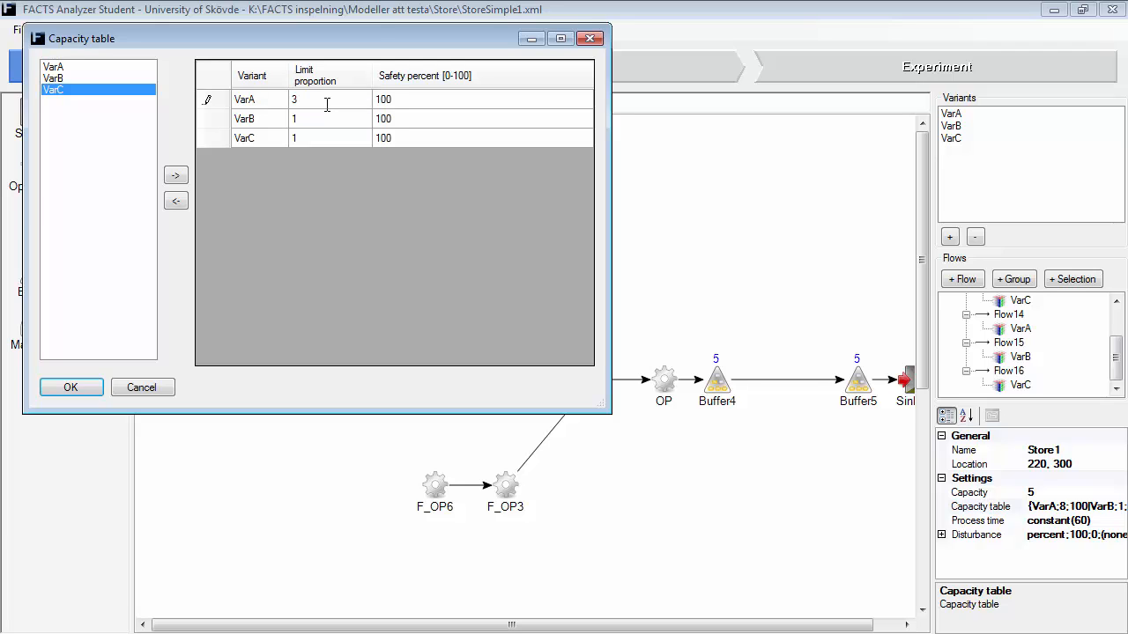
click(330, 118)
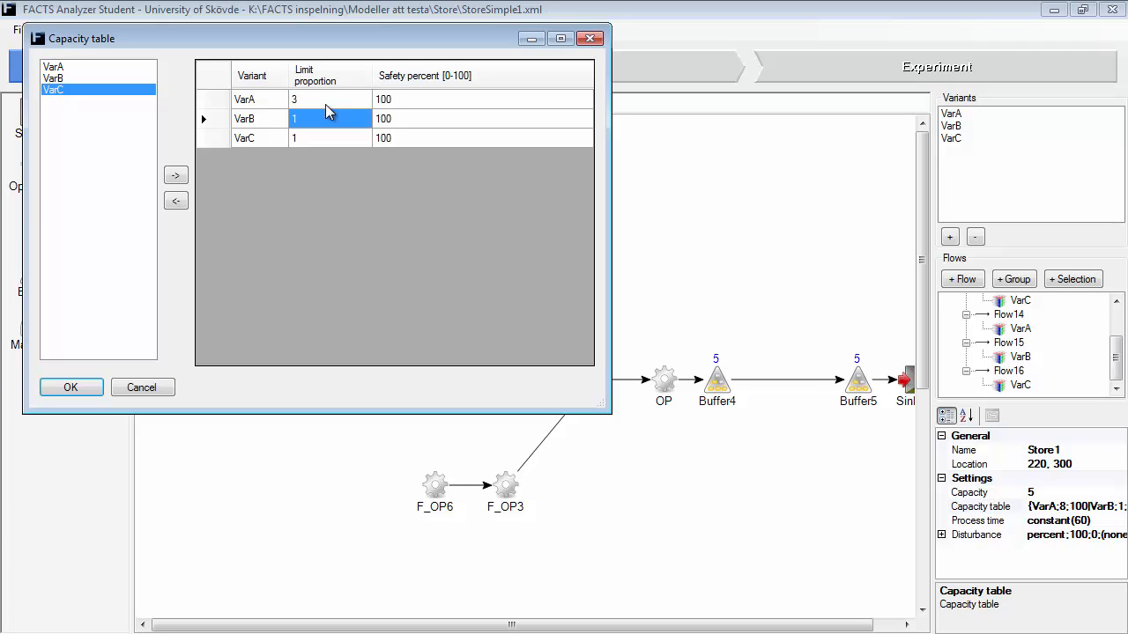
click(330, 138)
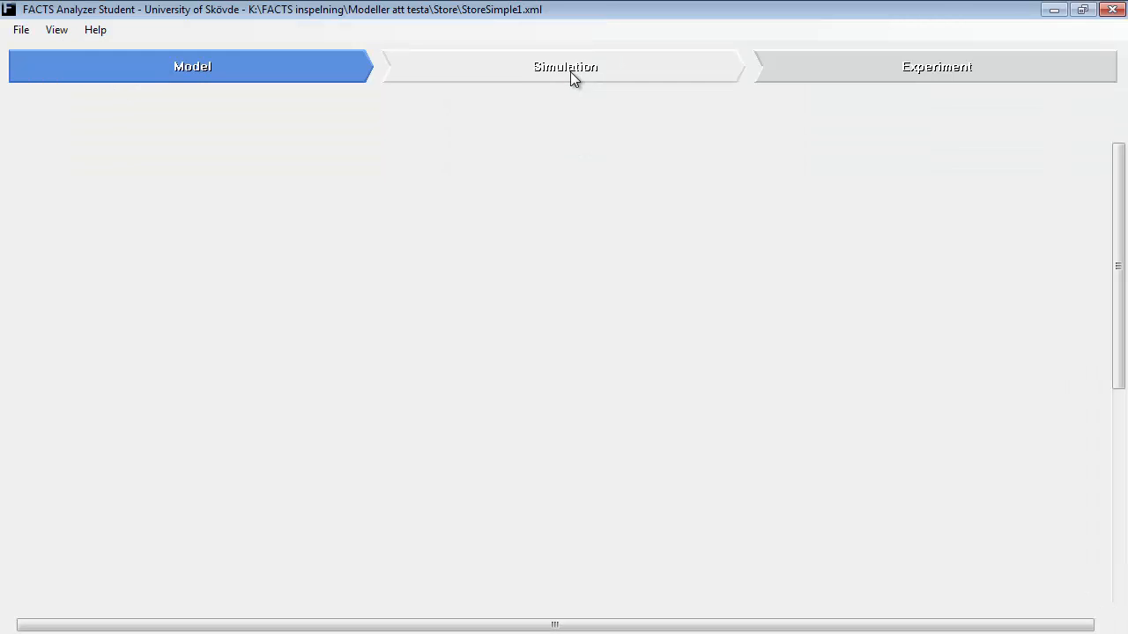
Play and pause the simulation repeatedly until Store1 holds VarA parts.
click(564, 67)
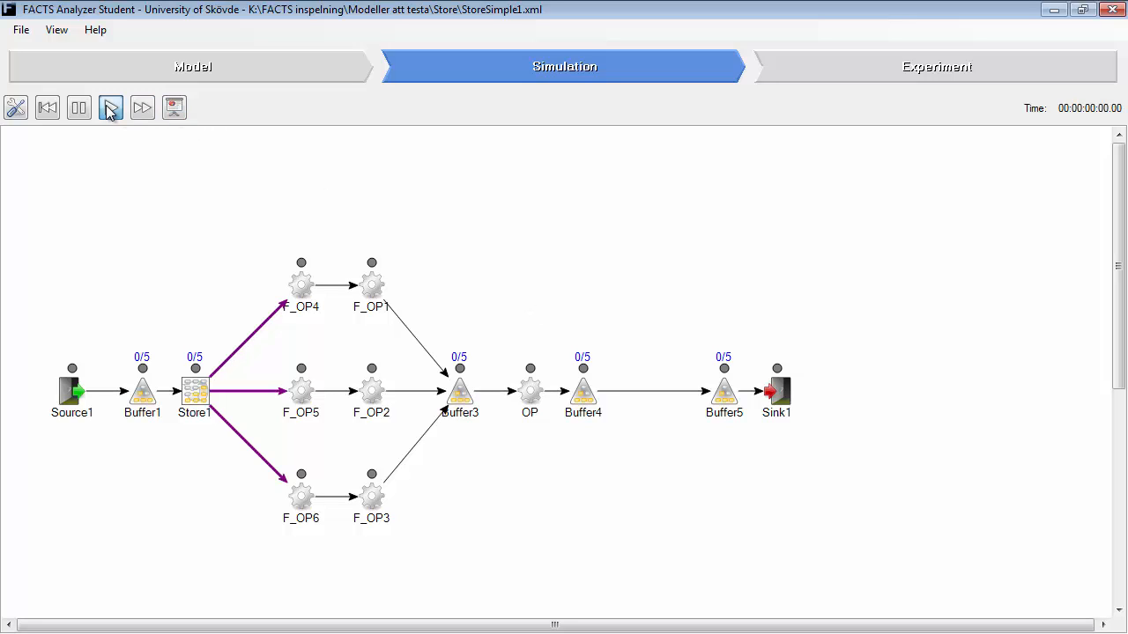
click(110, 106)
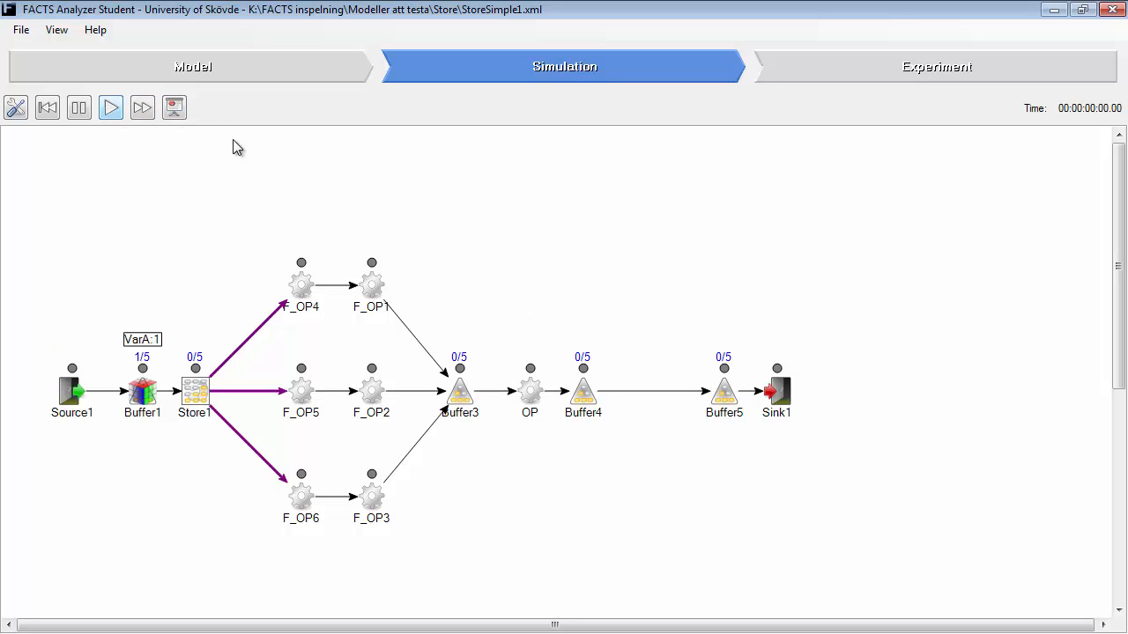
click(110, 108)
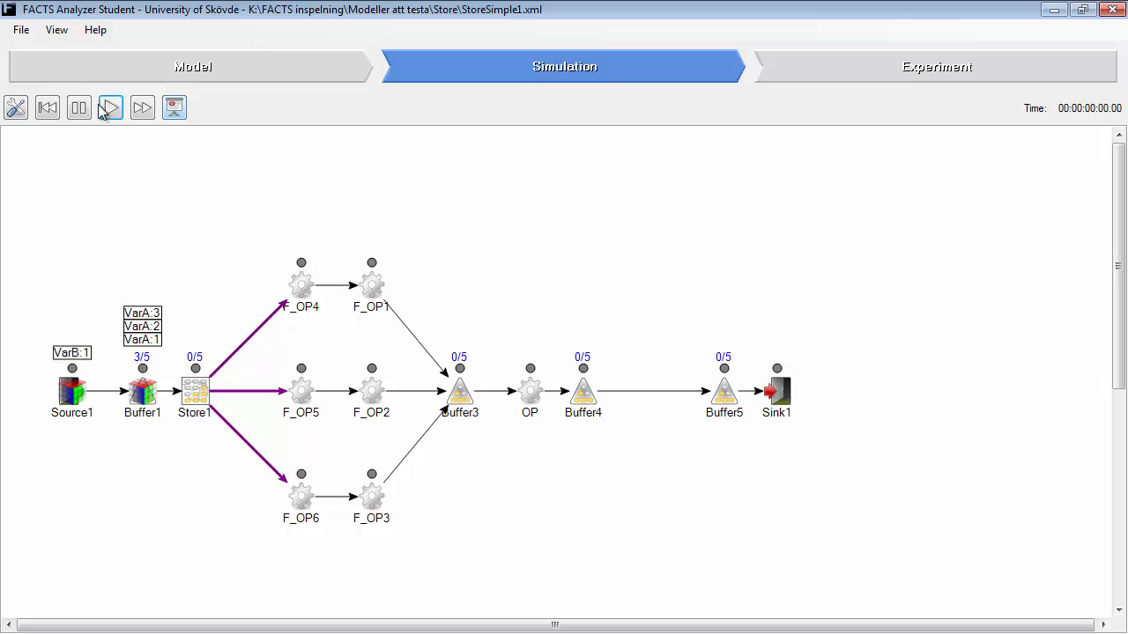
click(109, 108)
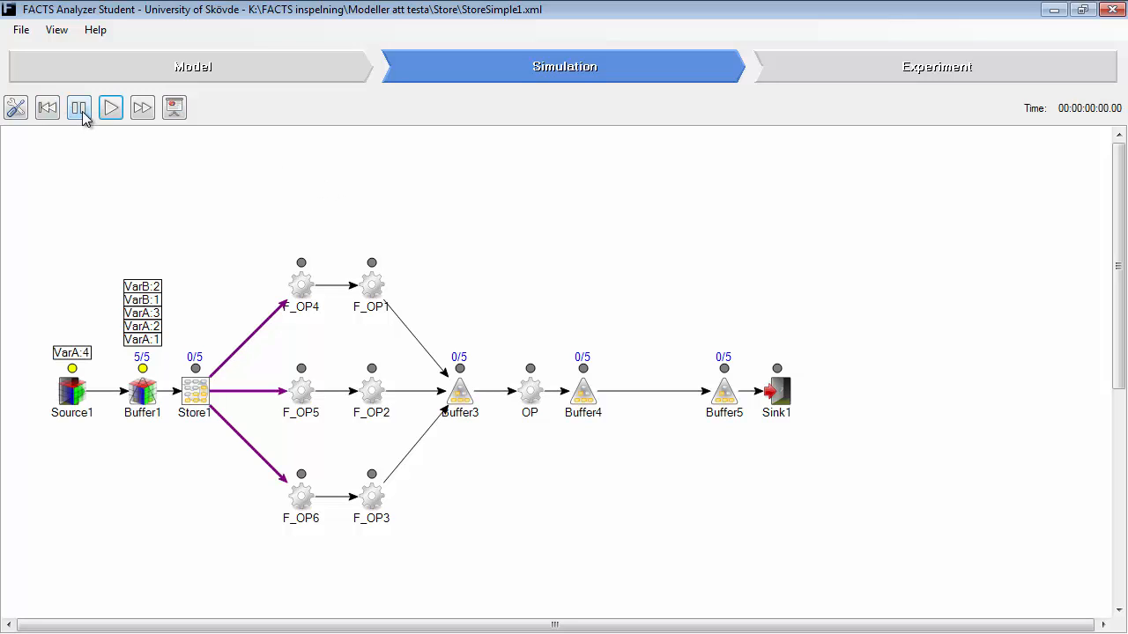
click(110, 108)
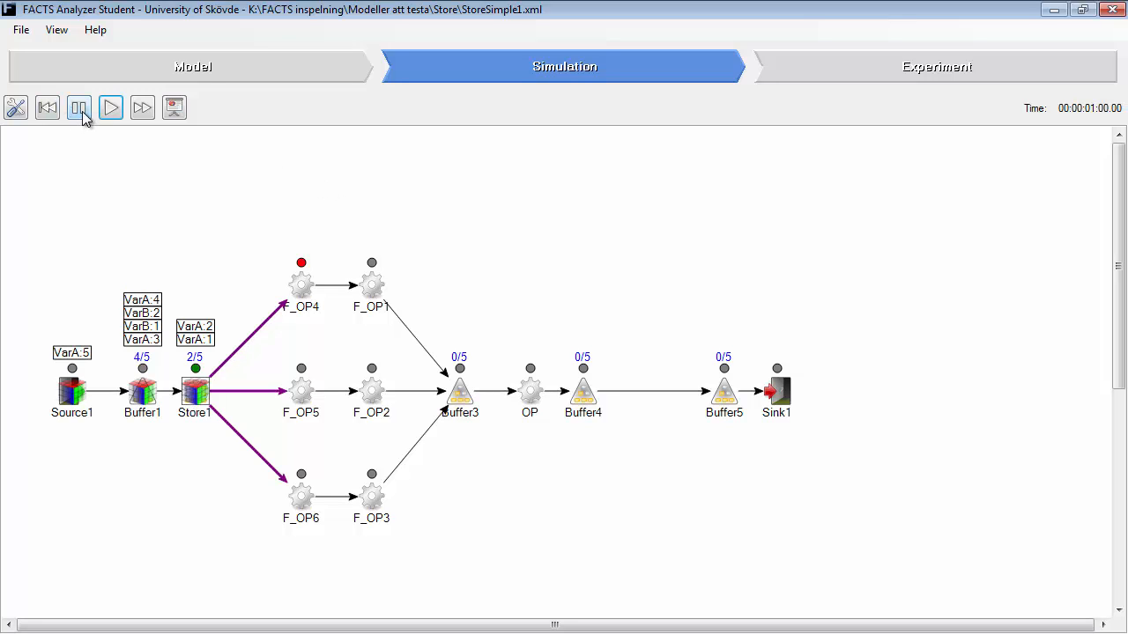
click(78, 108)
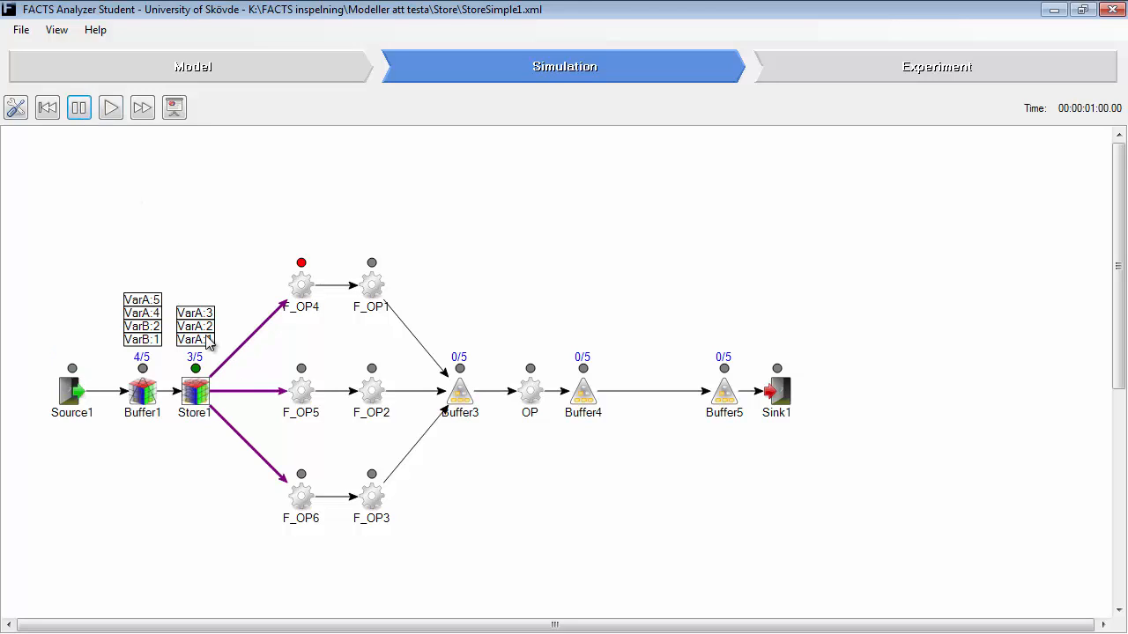
mouse_move(143, 343)
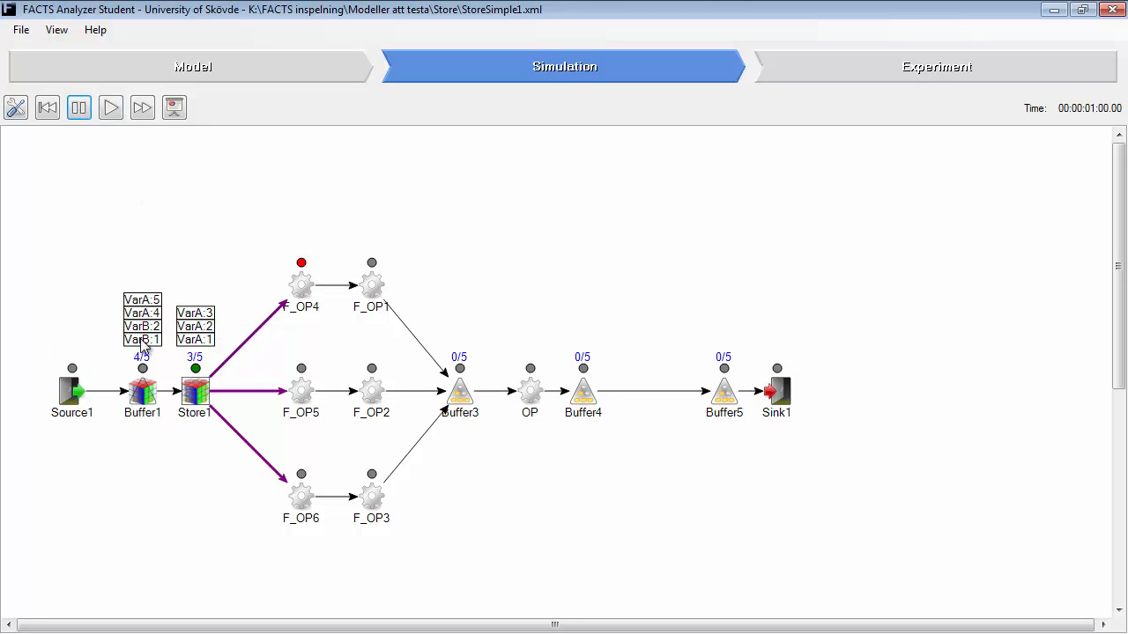
mouse_move(220, 346)
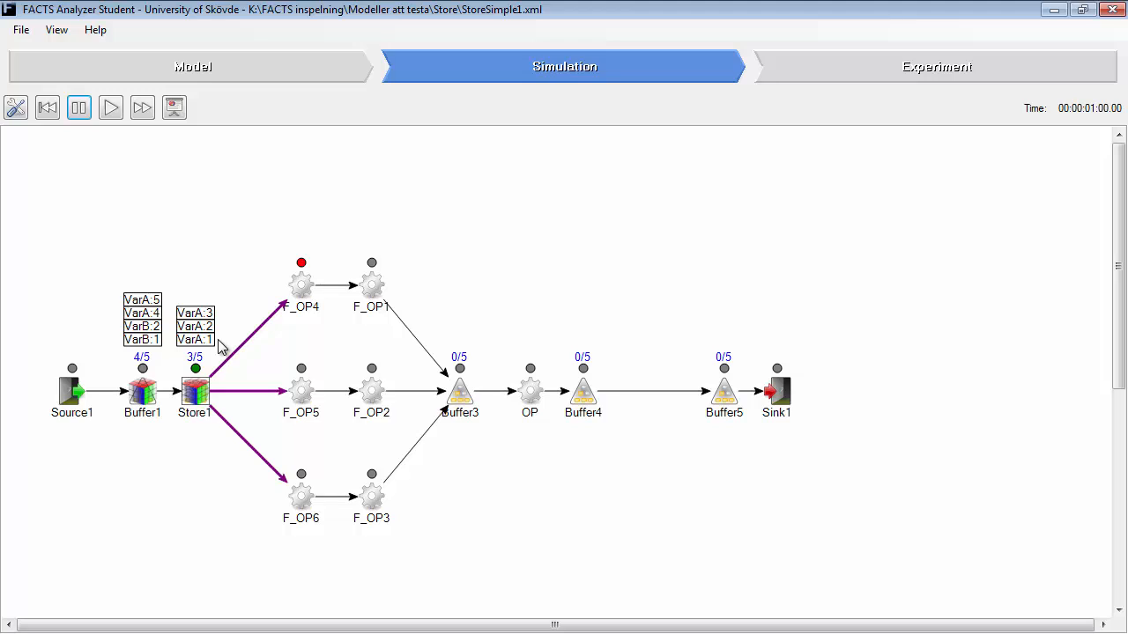
mouse_move(147, 339)
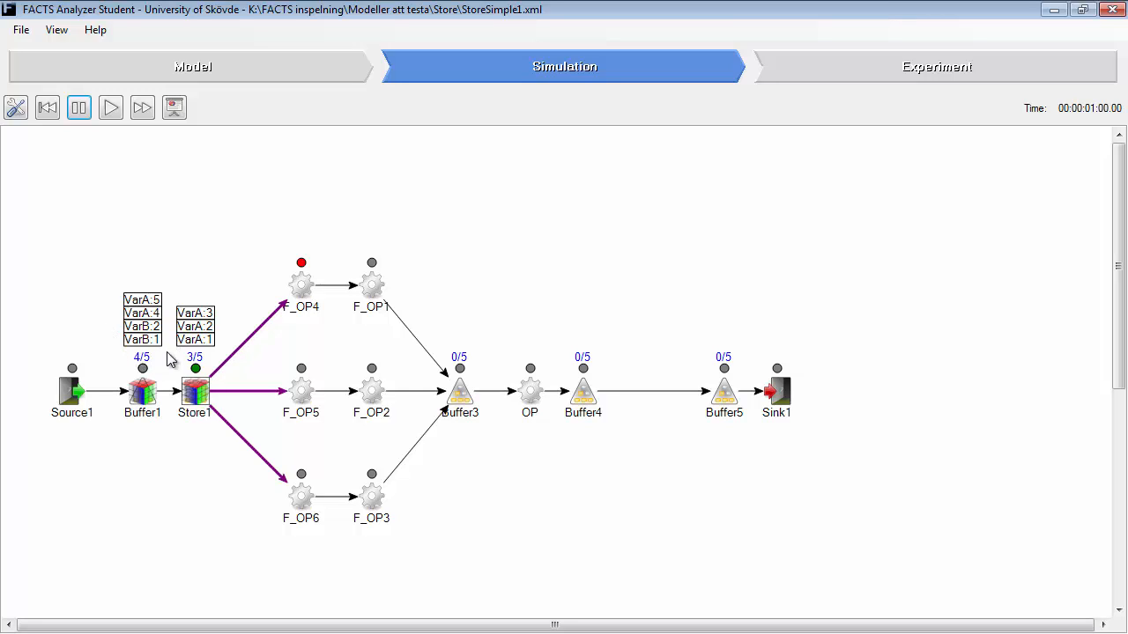
mouse_move(239, 417)
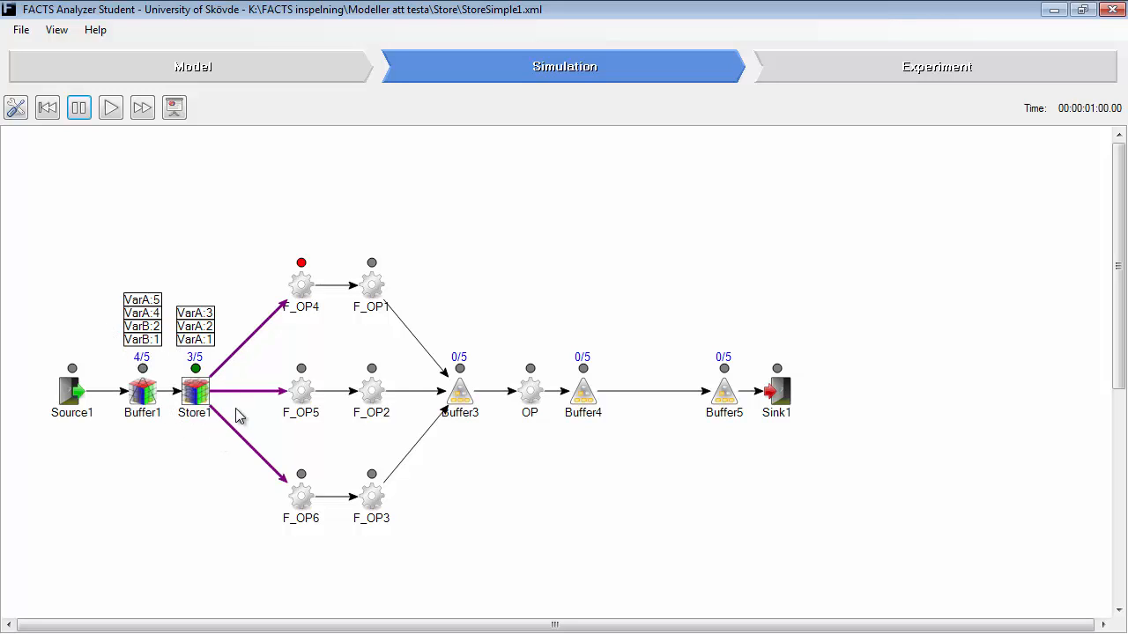
mouse_move(165, 392)
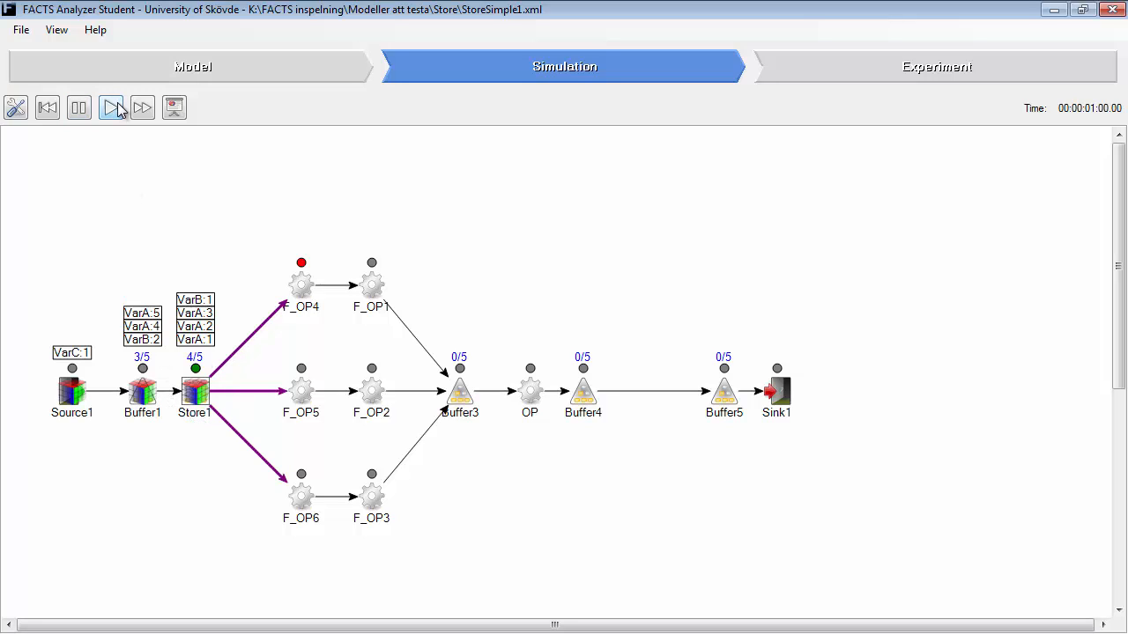
Advance the simulation so VarC:1 enters Buffer1 while Store1 holds four parts.
click(110, 106)
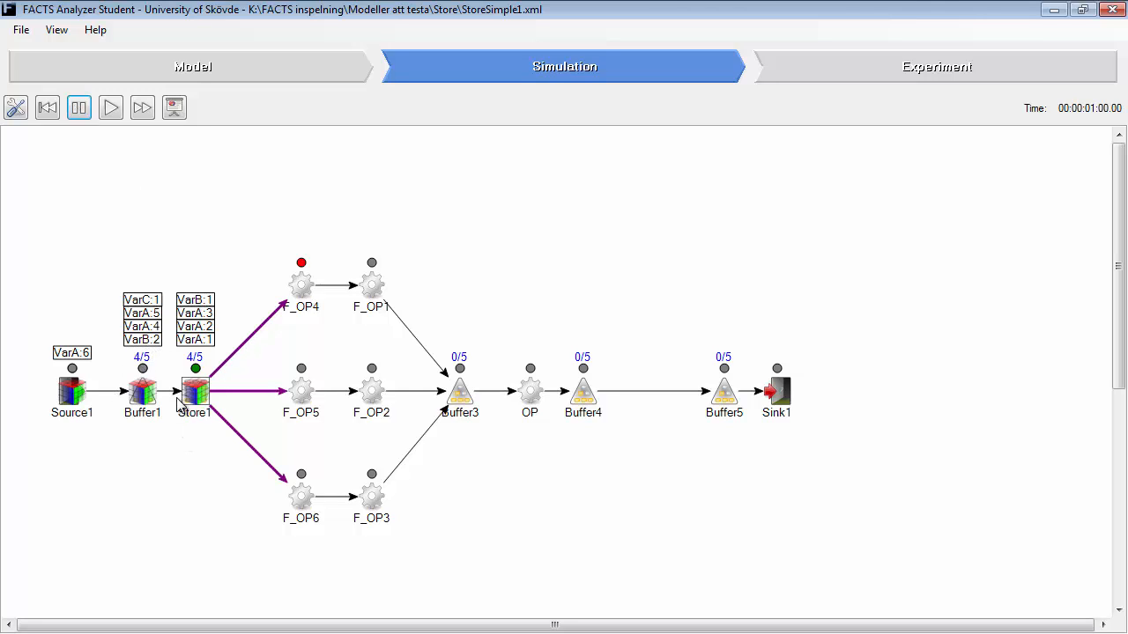
mouse_move(108, 383)
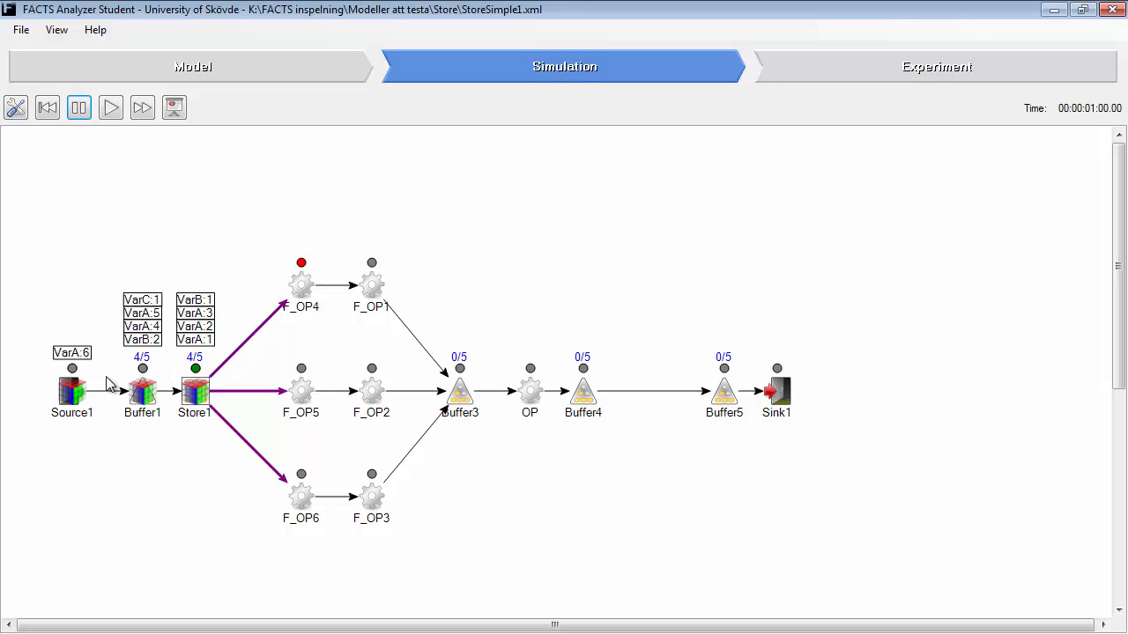
mouse_move(142, 320)
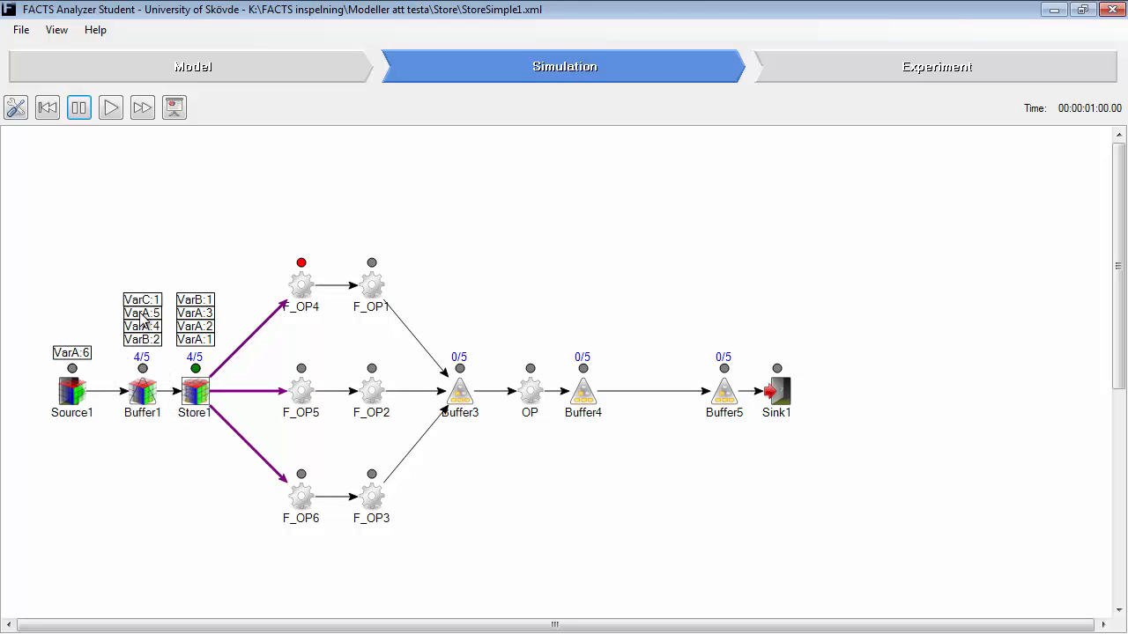
mouse_move(192, 418)
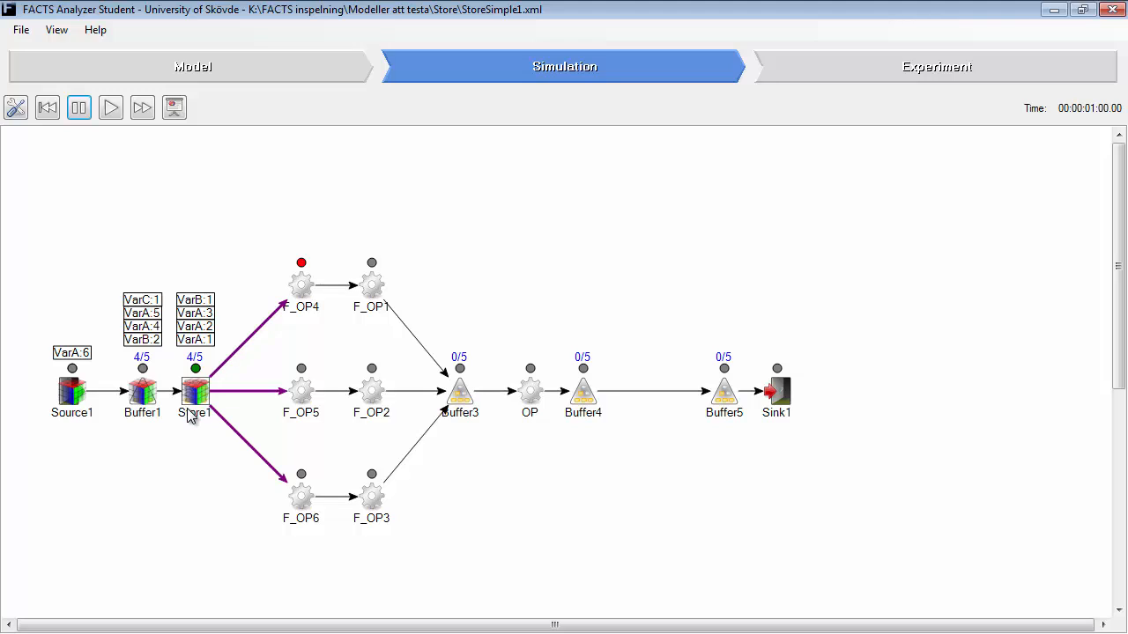
mouse_move(143, 370)
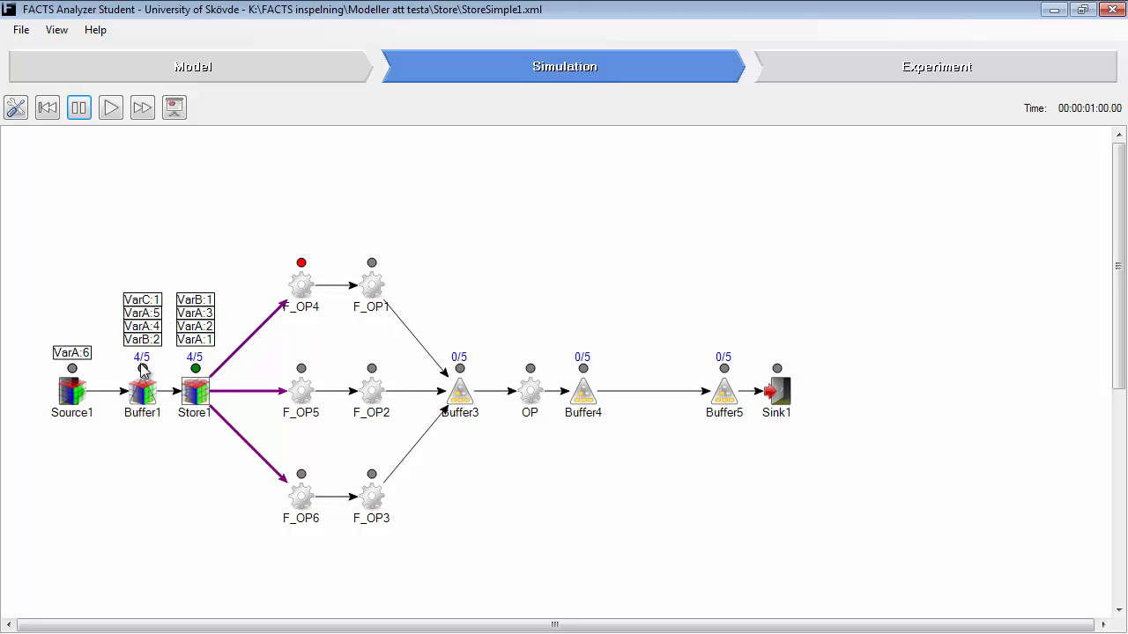
mouse_move(231, 428)
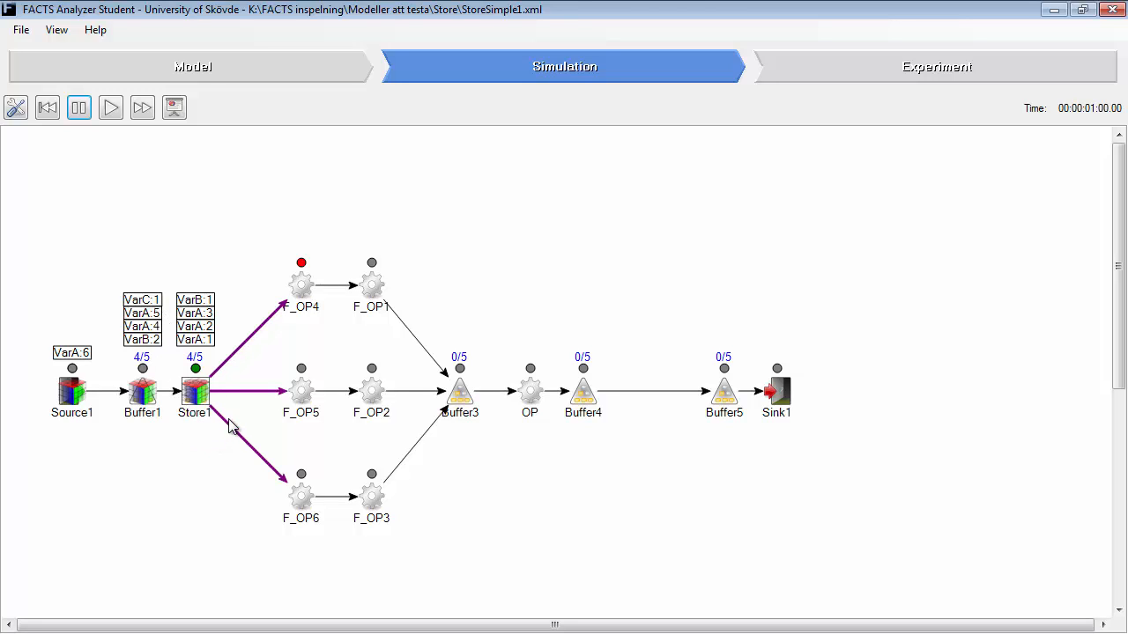
mouse_move(236, 429)
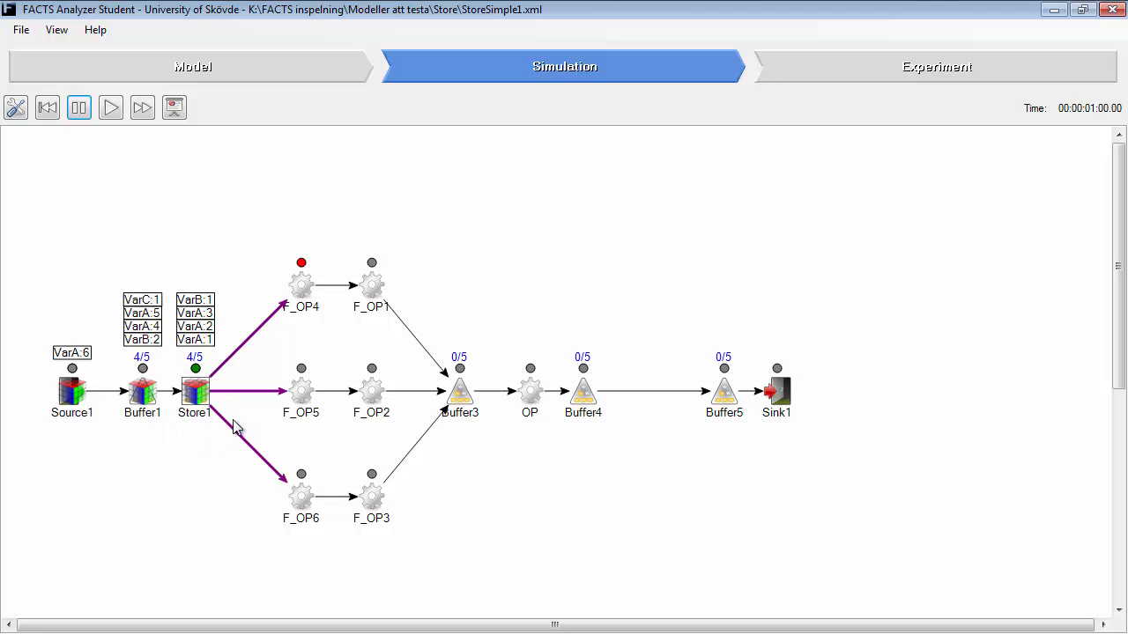
mouse_move(180, 437)
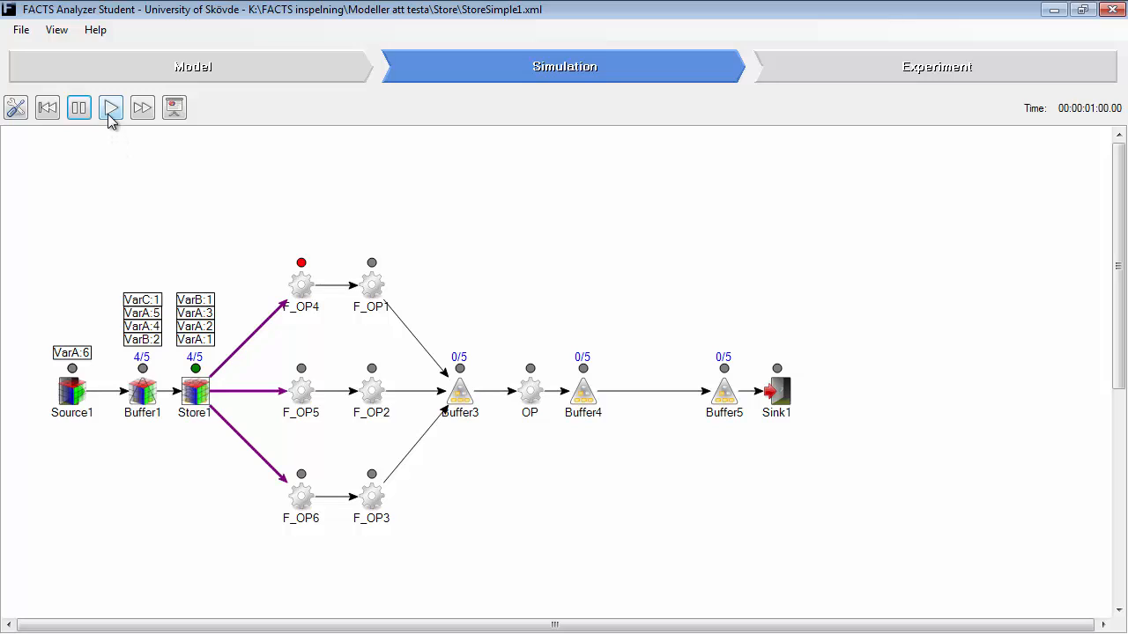
Watch VarB:1 leave Store1 for F_OP5, then run continuously to about 3 h 27 min.
click(111, 108)
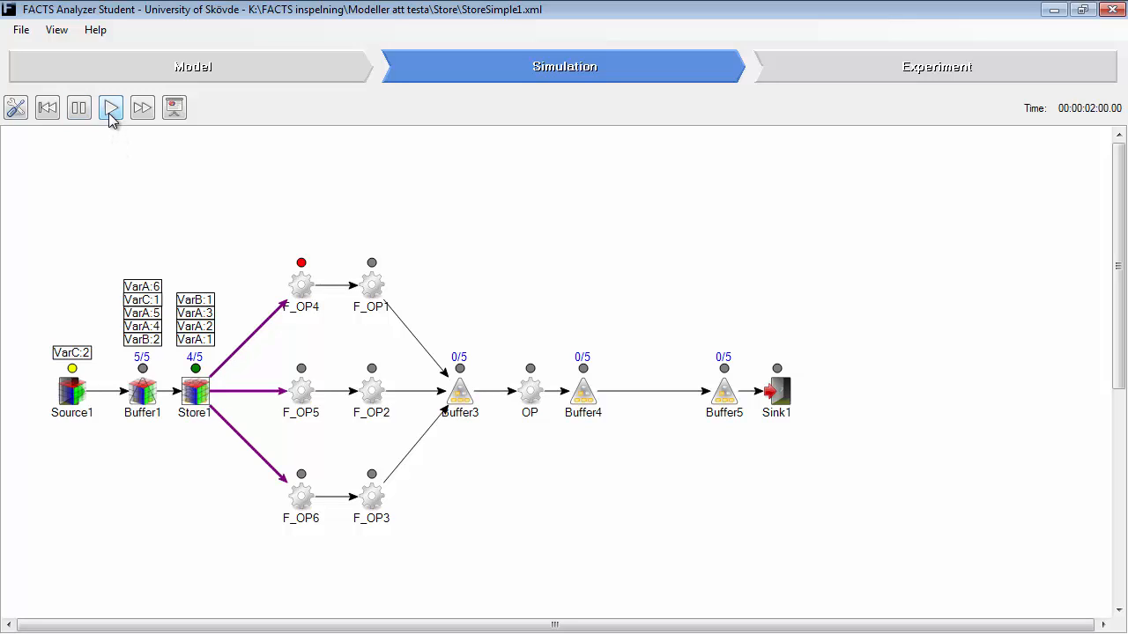
click(110, 108)
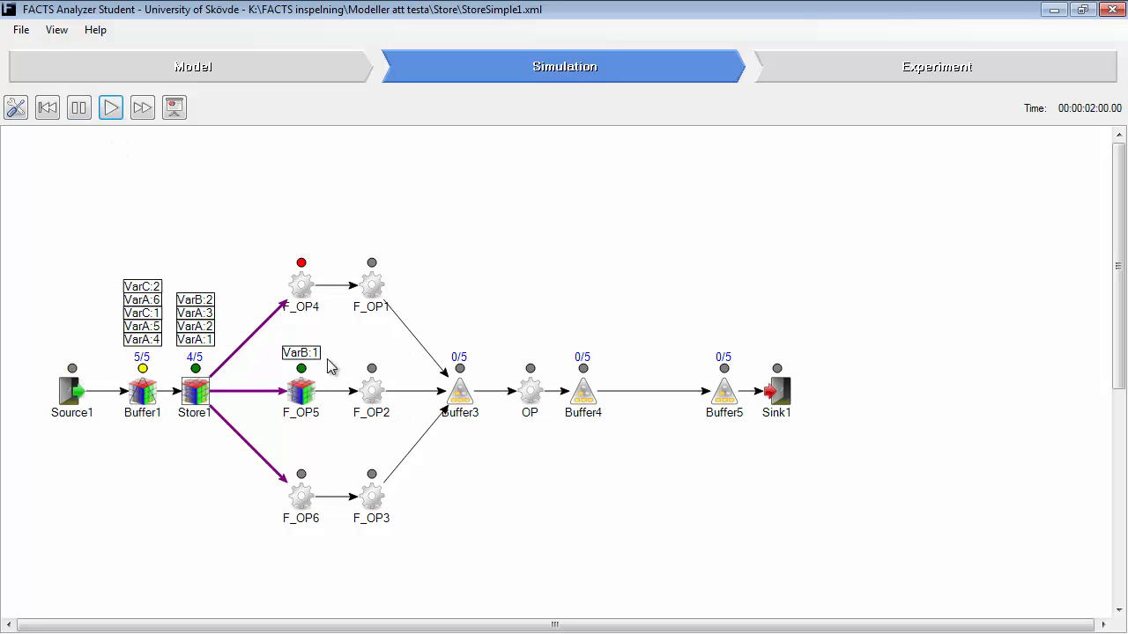
click(79, 107)
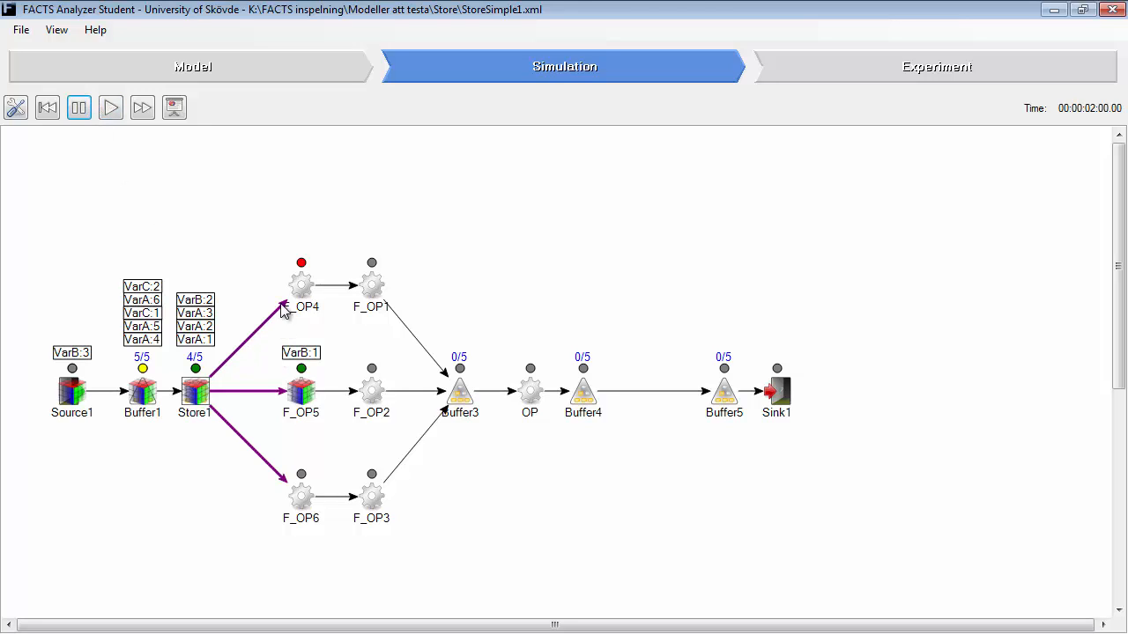
mouse_move(202, 379)
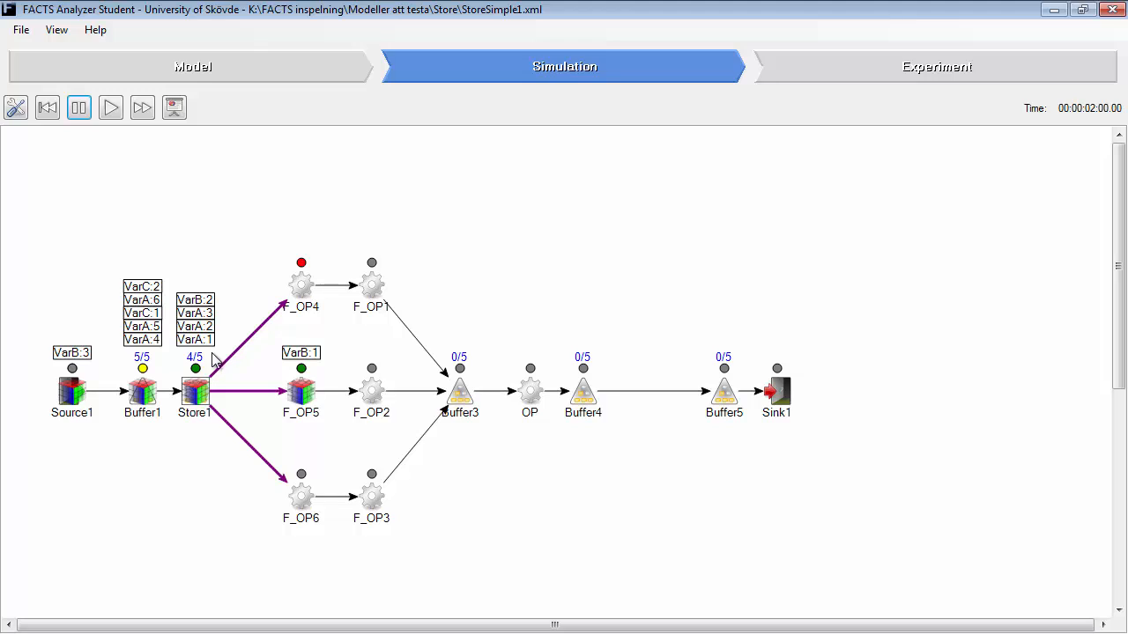
mouse_move(296, 392)
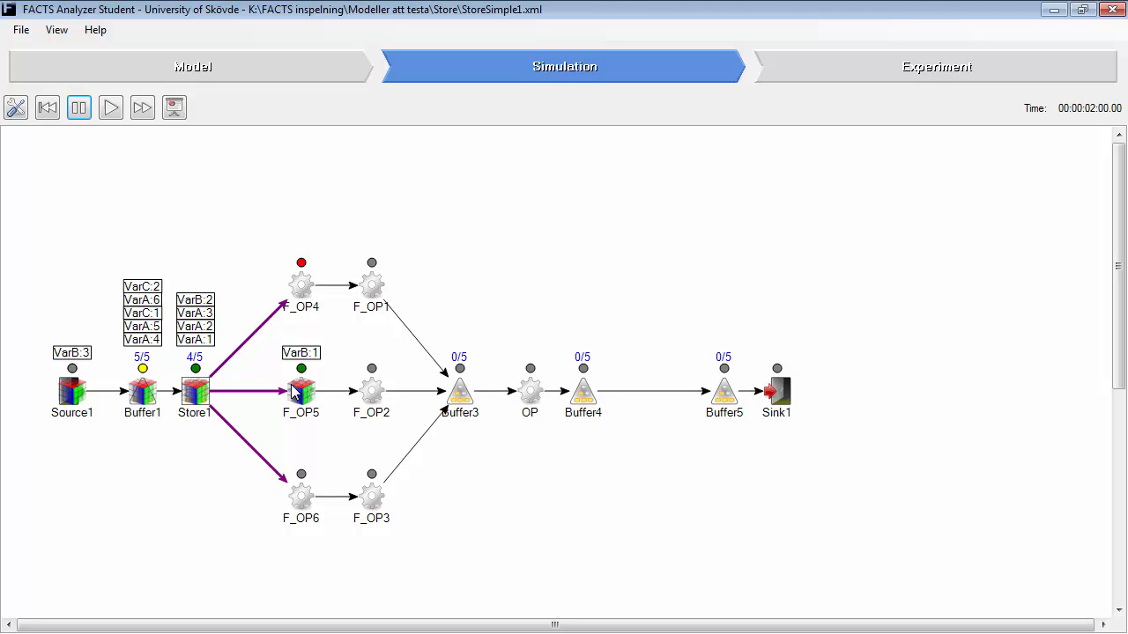
mouse_move(309, 368)
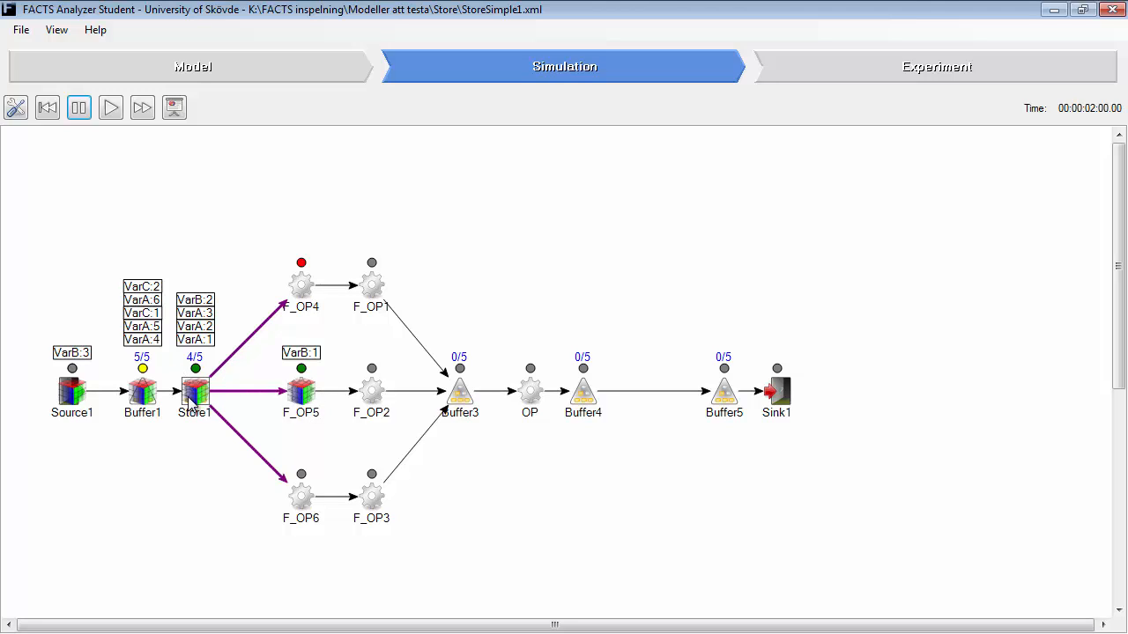
mouse_move(229, 412)
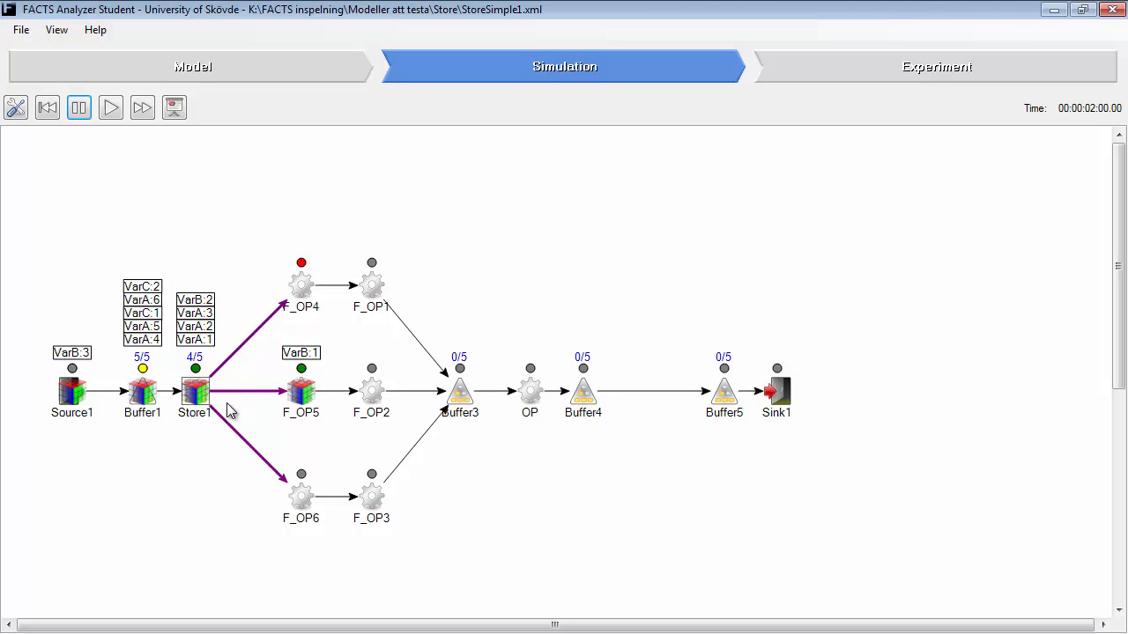
mouse_move(195, 209)
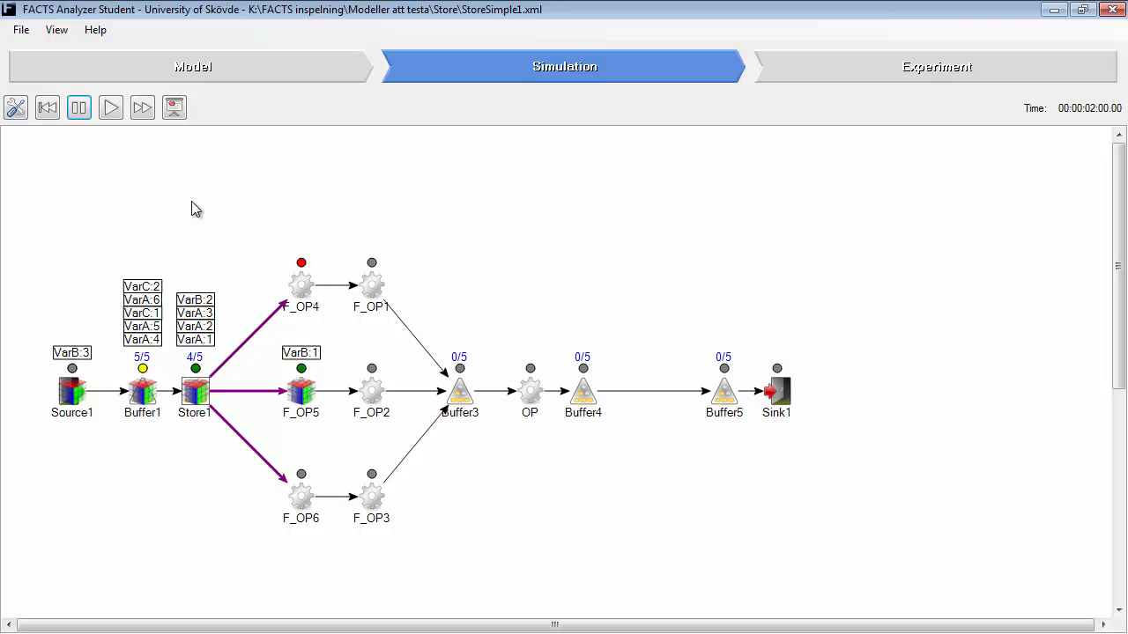
click(111, 107)
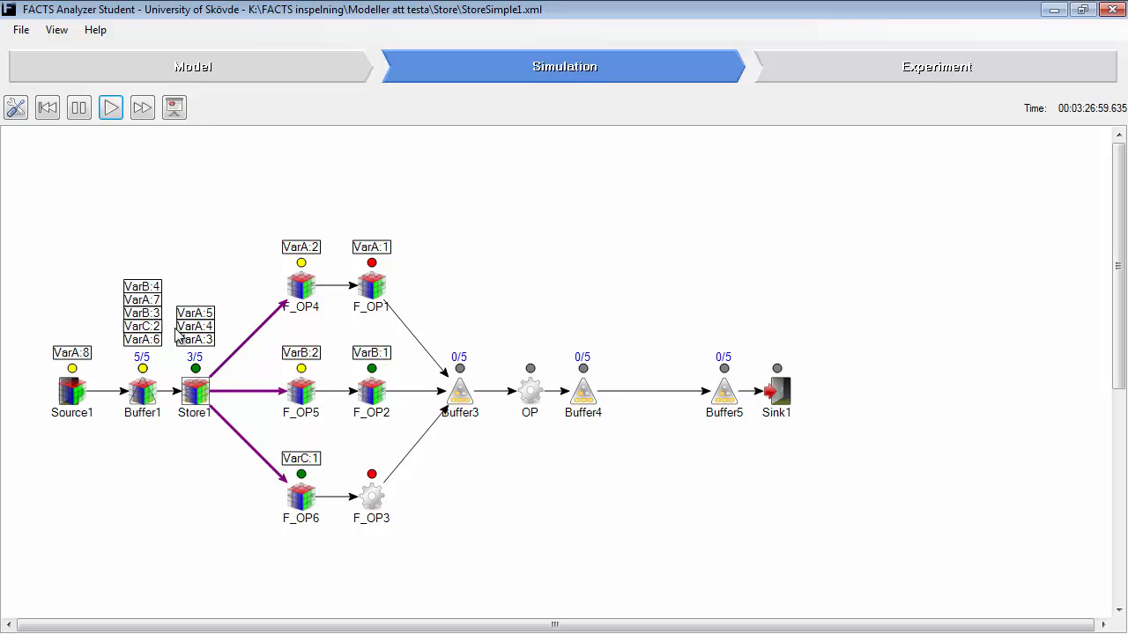
mouse_move(256, 365)
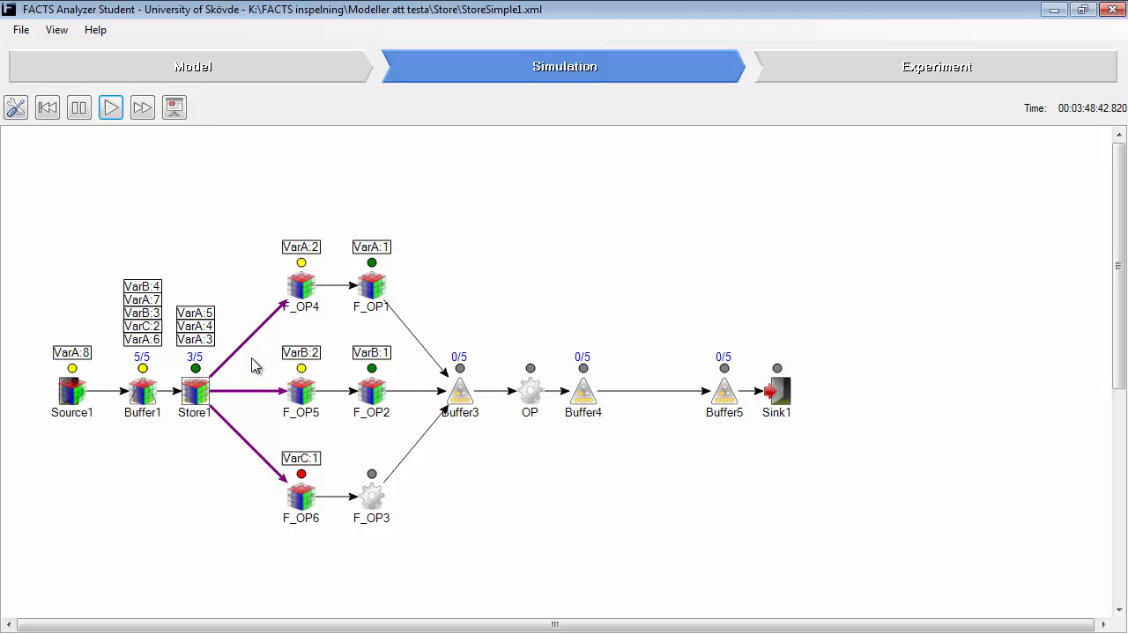